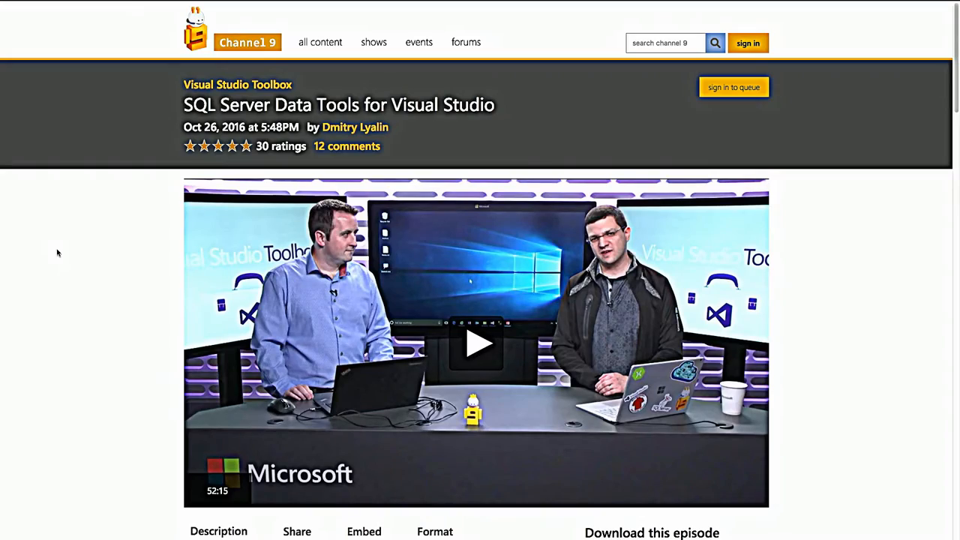
Step: Bring the code editor with the BelgradeProductCatalogDemo project to the front
click(483, 343)
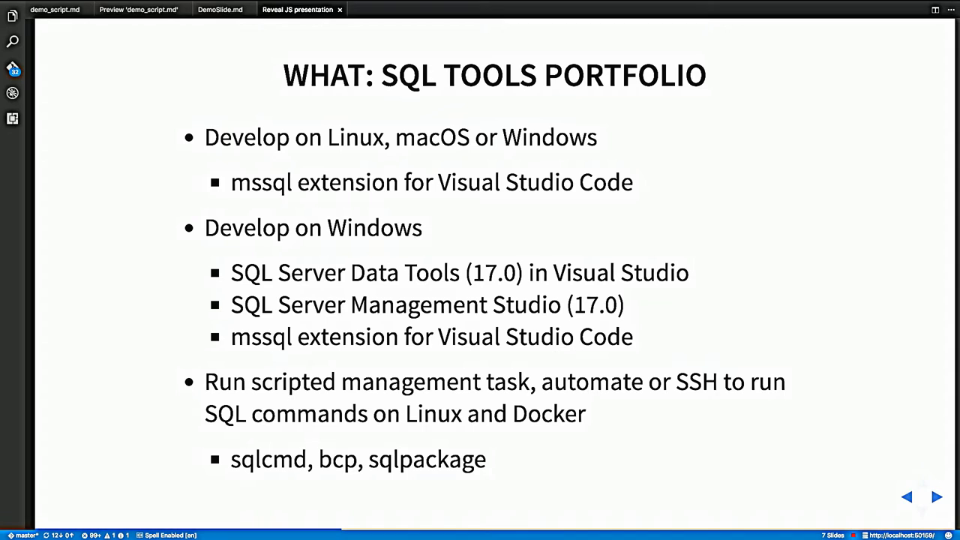
mouse_move(724, 339)
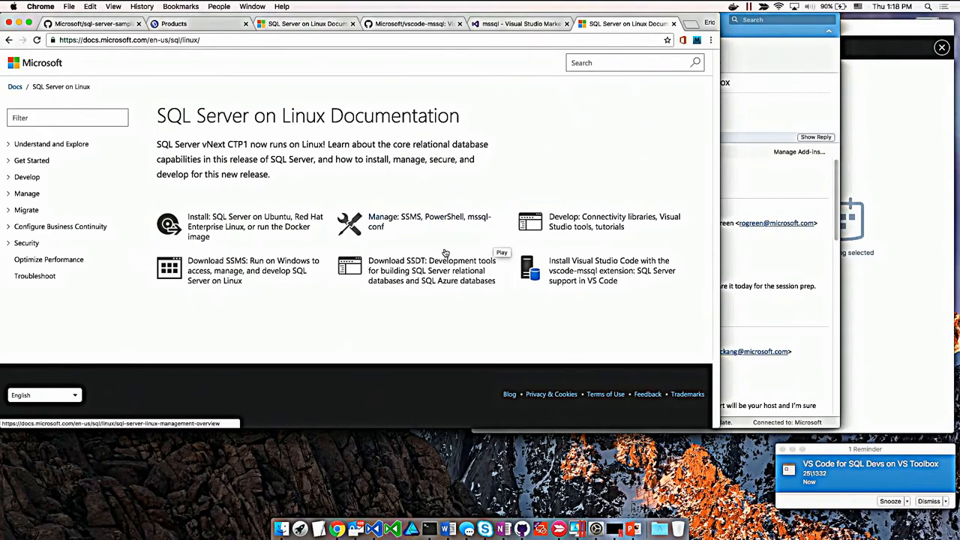
Step: Reveal the HTTPS clone URL for Microsoft's sql-server-samples repository on GitHub
click(384, 527)
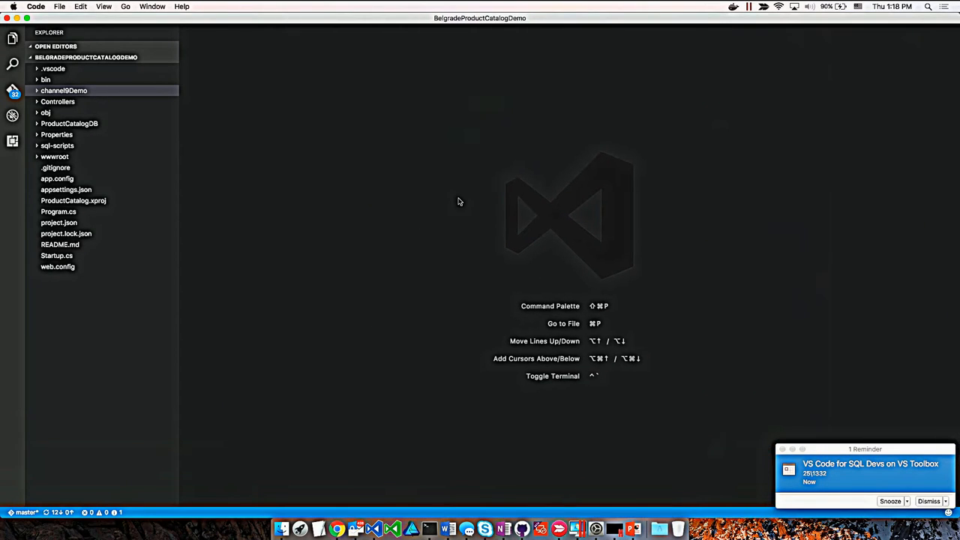
mouse_move(417, 446)
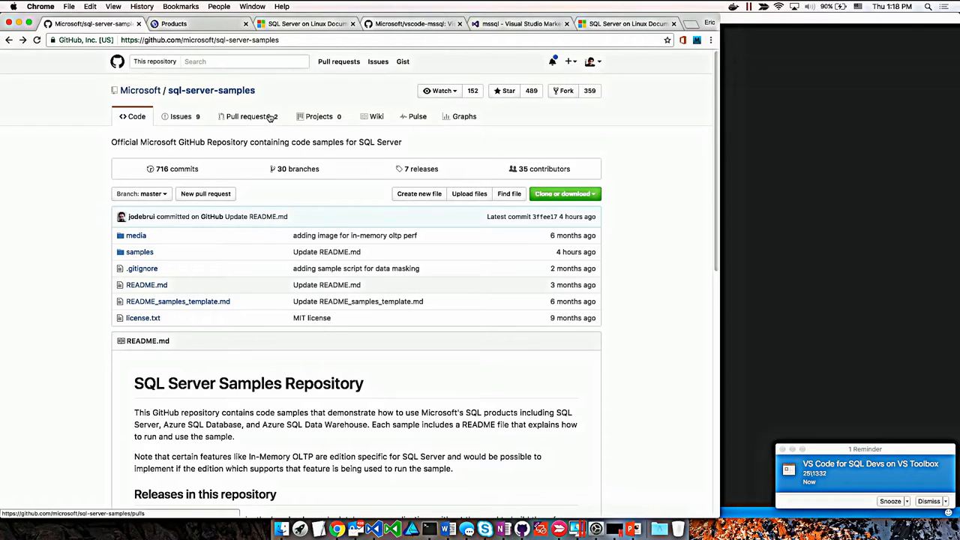
click(564, 194)
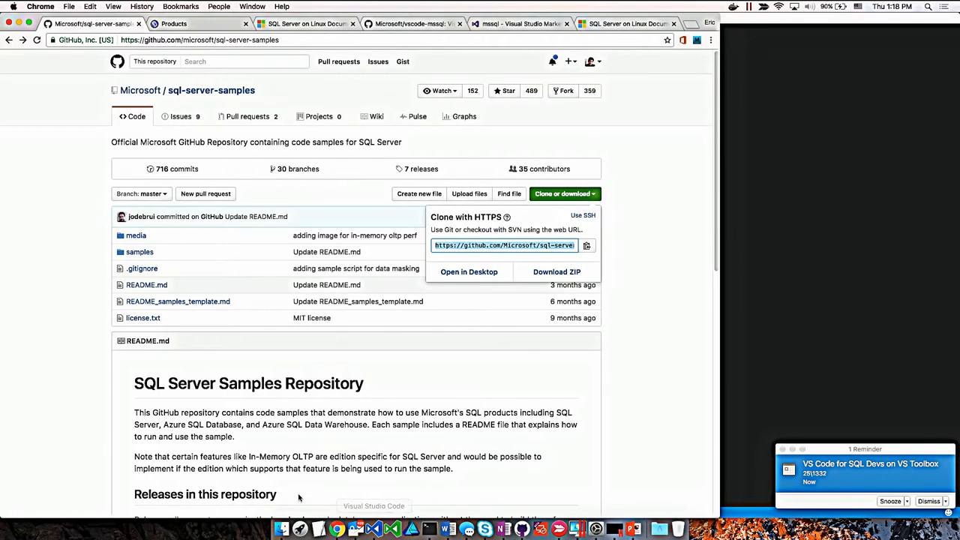
Step: Switch back to VS Code with the BelgradeProductCatalogDemo files listed in Explorer
click(375, 526)
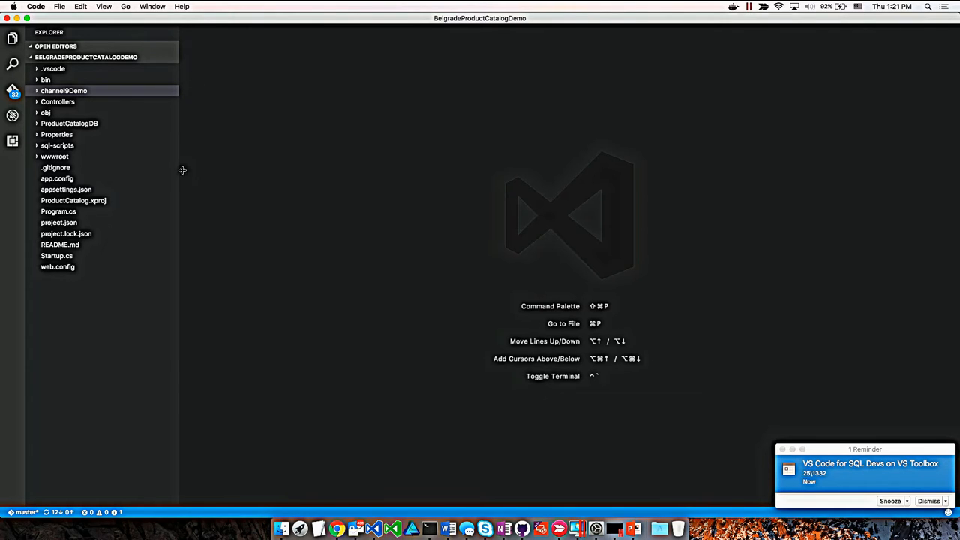
Step: Run 'dotnet run' in an integrated terminal so the app listens on localhost:5000
click(104, 7)
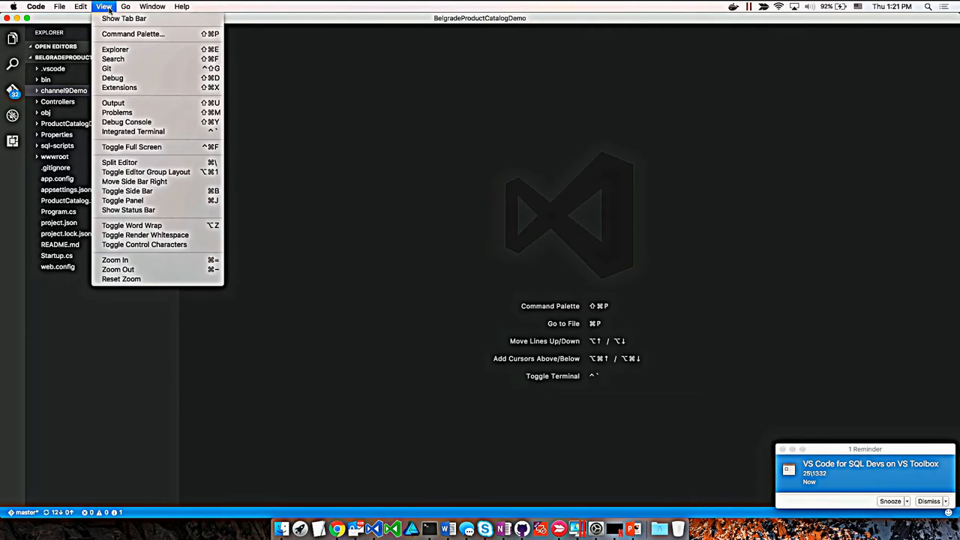
mouse_move(146, 172)
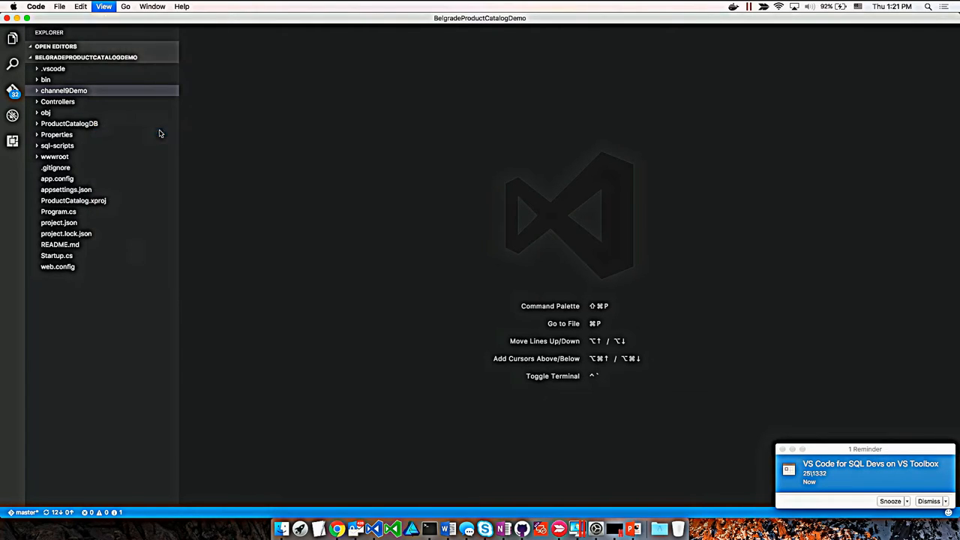
key(Ctrl+`)
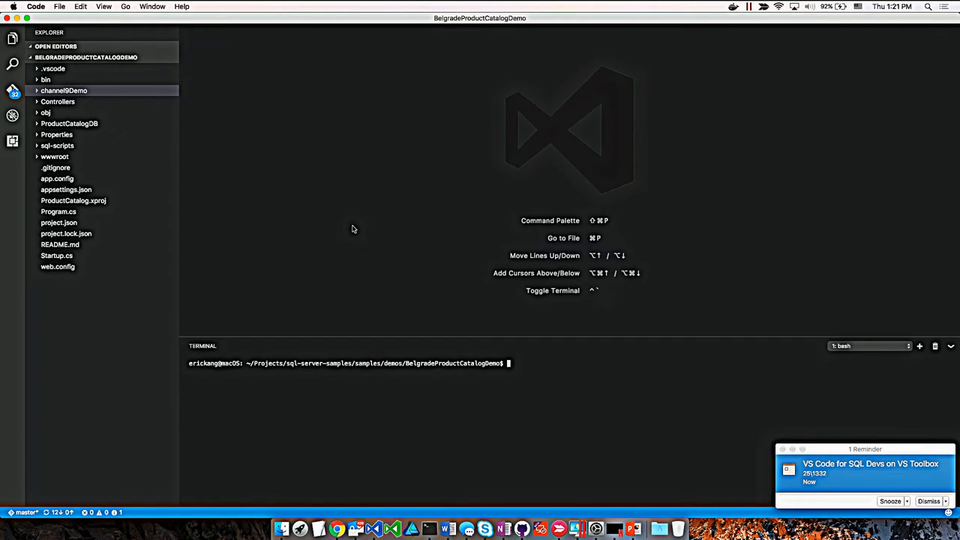
text(dot)
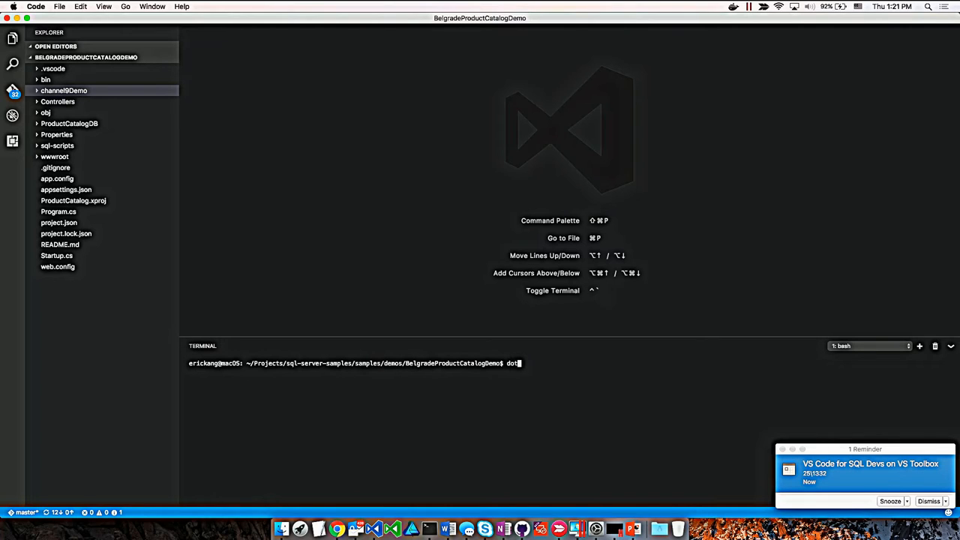
text(net res)
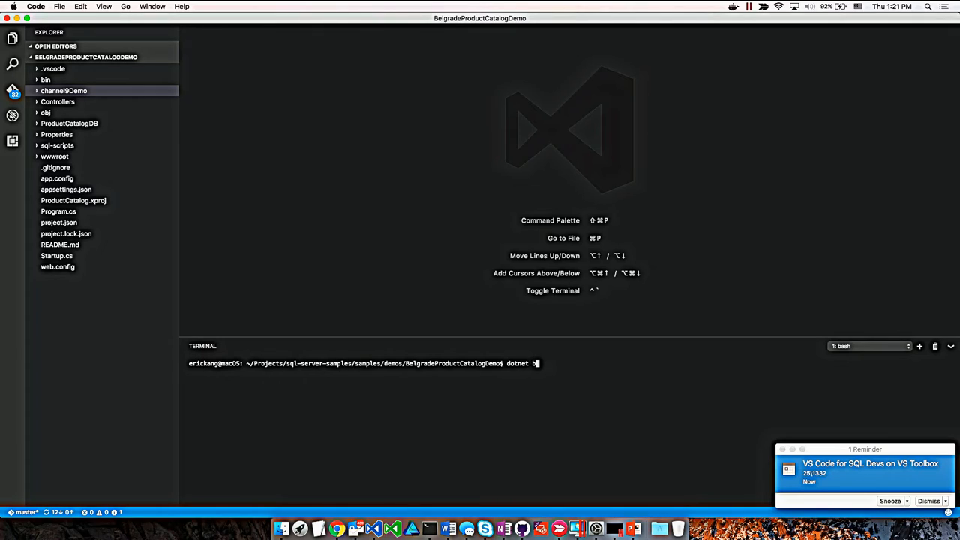
key(Backspace)
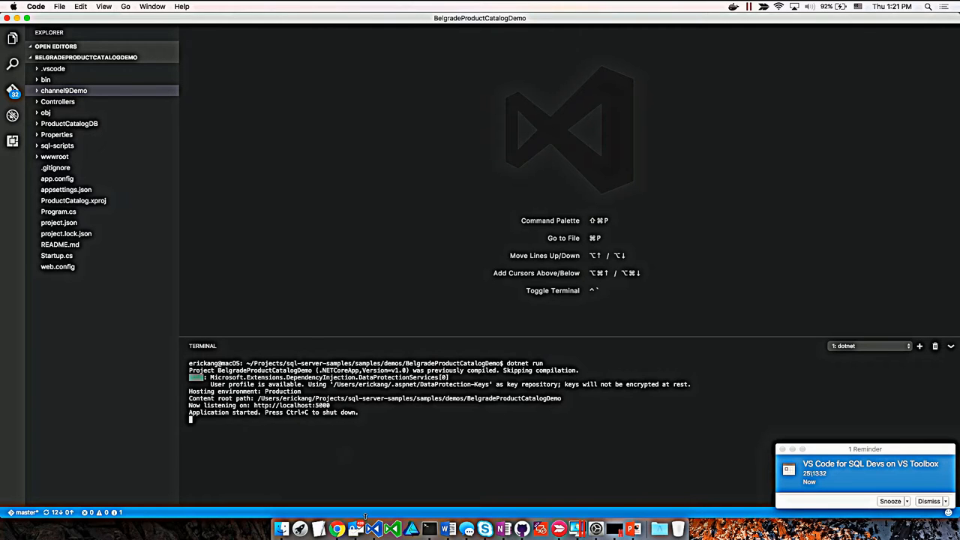
Step: Open the Products app at localhost:5000, slide to earlier versions, then back to current data
click(334, 530)
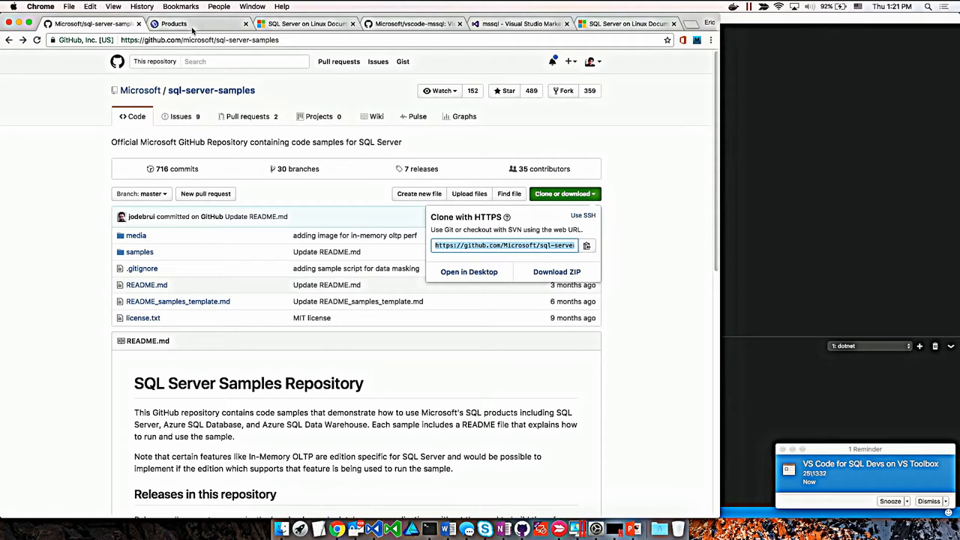
click(170, 22)
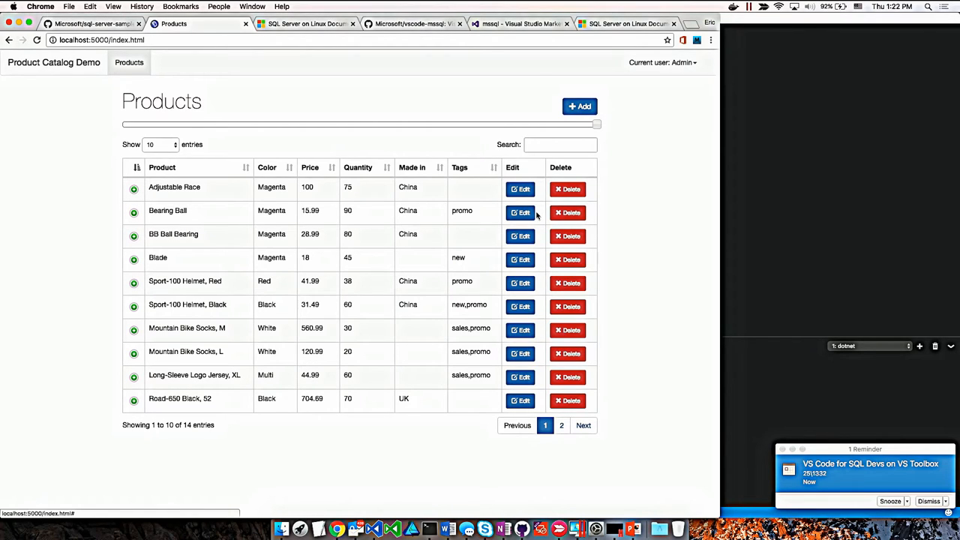
click(680, 62)
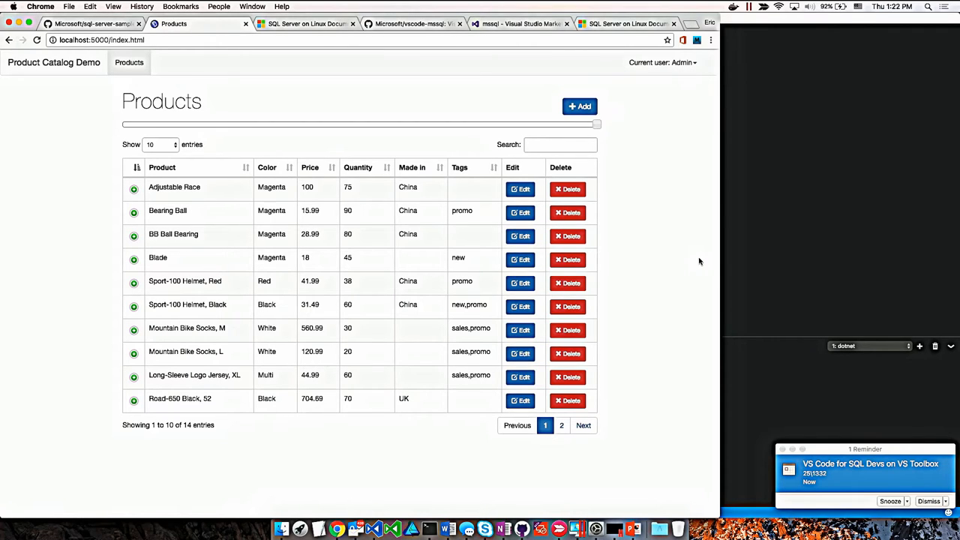
mouse_move(200, 128)
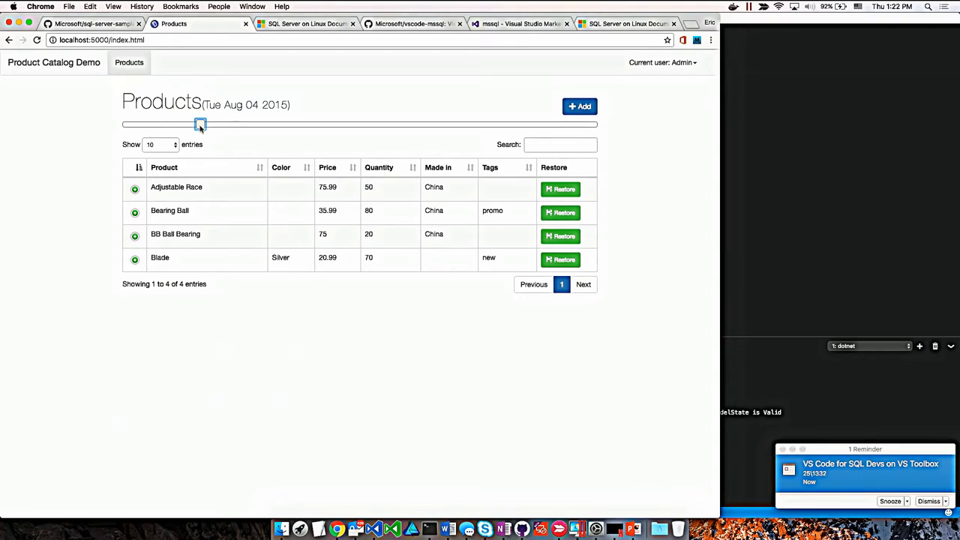
drag(200, 124, 274, 123)
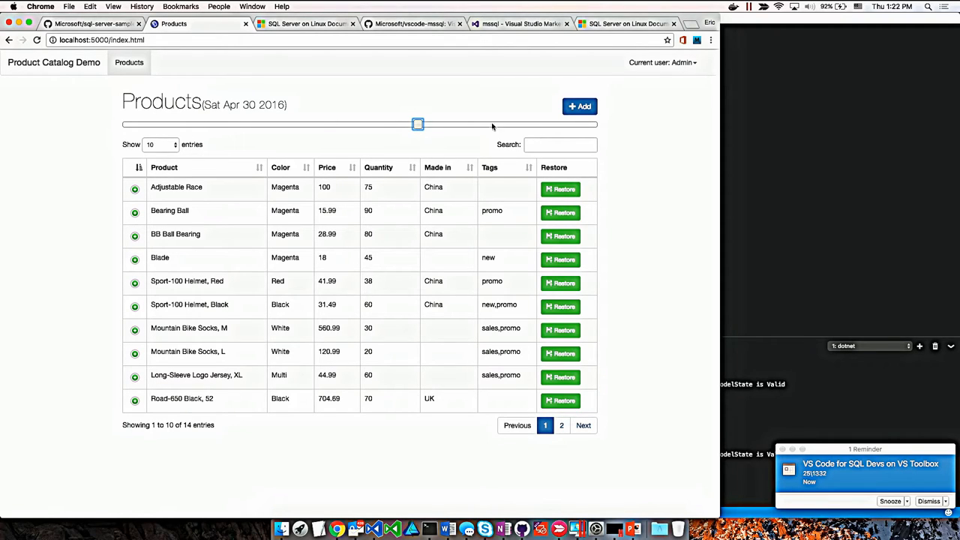
drag(418, 124, 595, 124)
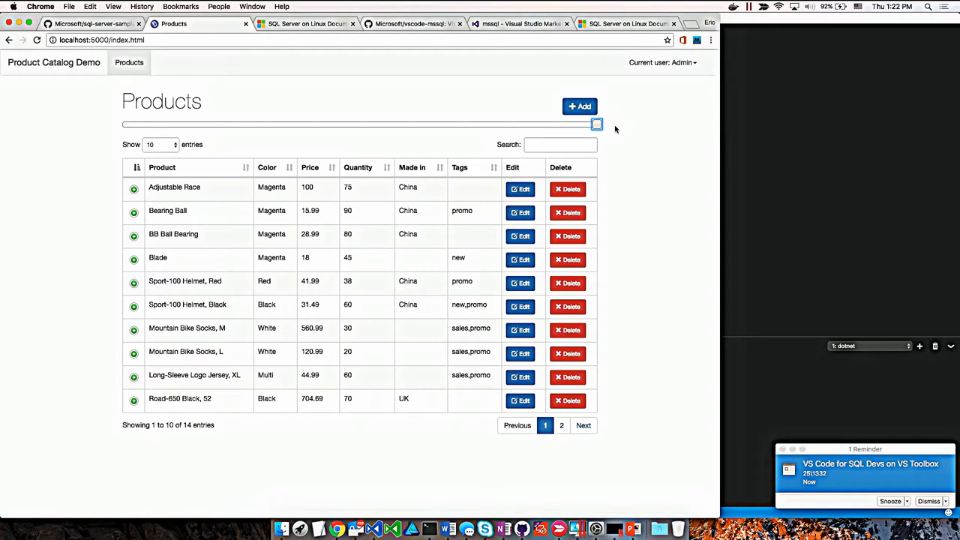
mouse_move(373, 527)
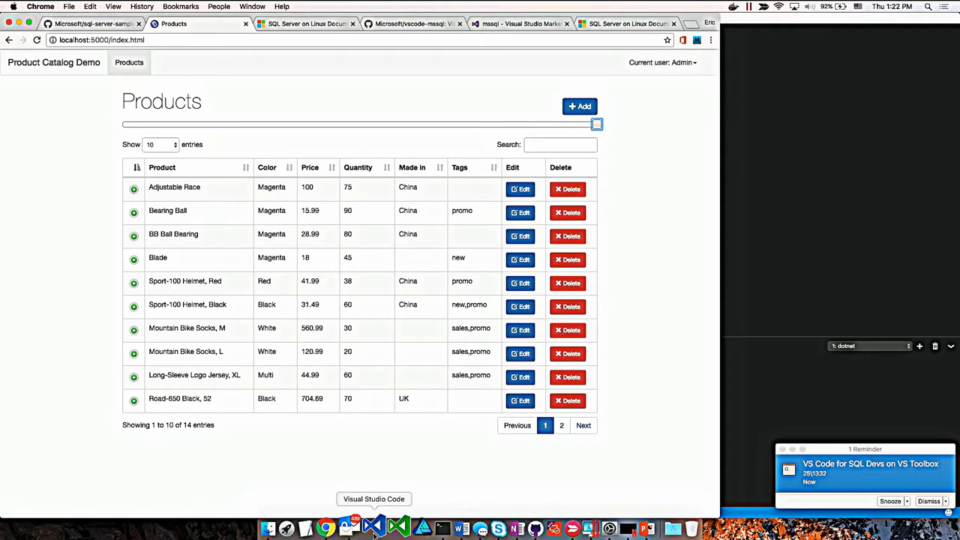
Step: Return to VS Code's mssql extension details and dismiss the reminder notification
click(374, 525)
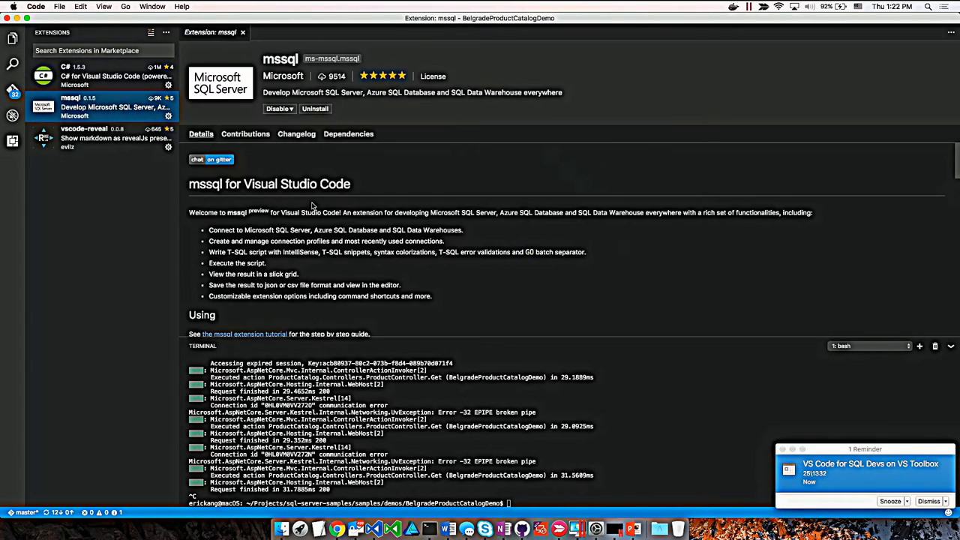
mouse_move(428, 197)
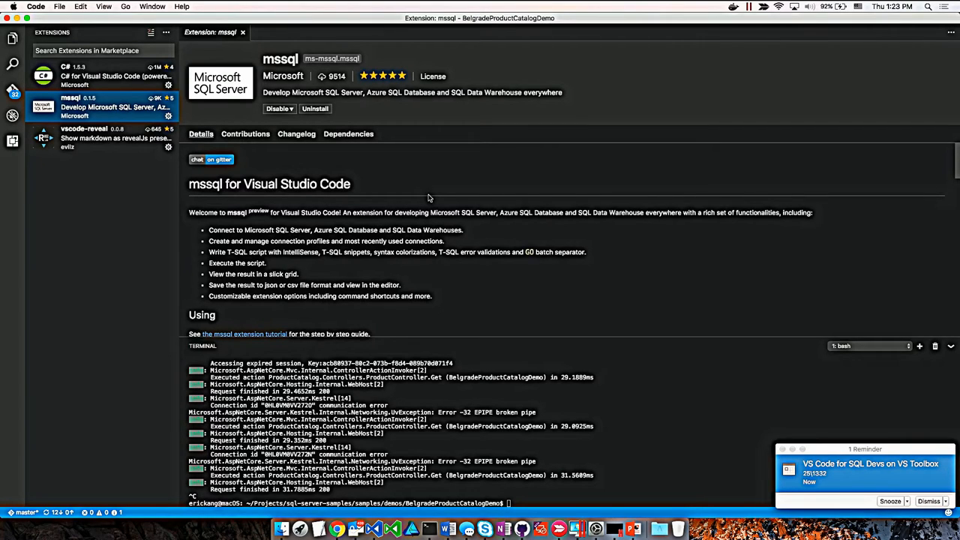
mouse_move(444, 199)
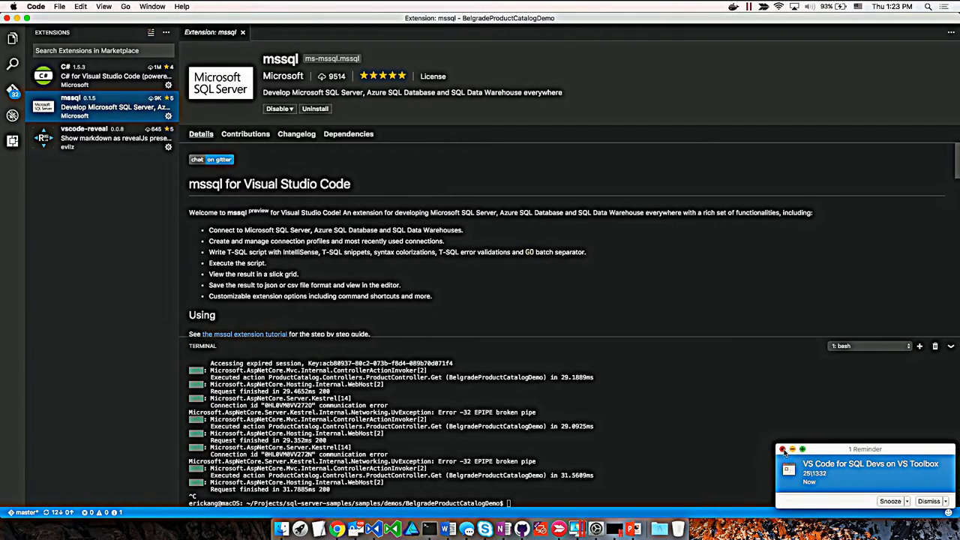
click(784, 449)
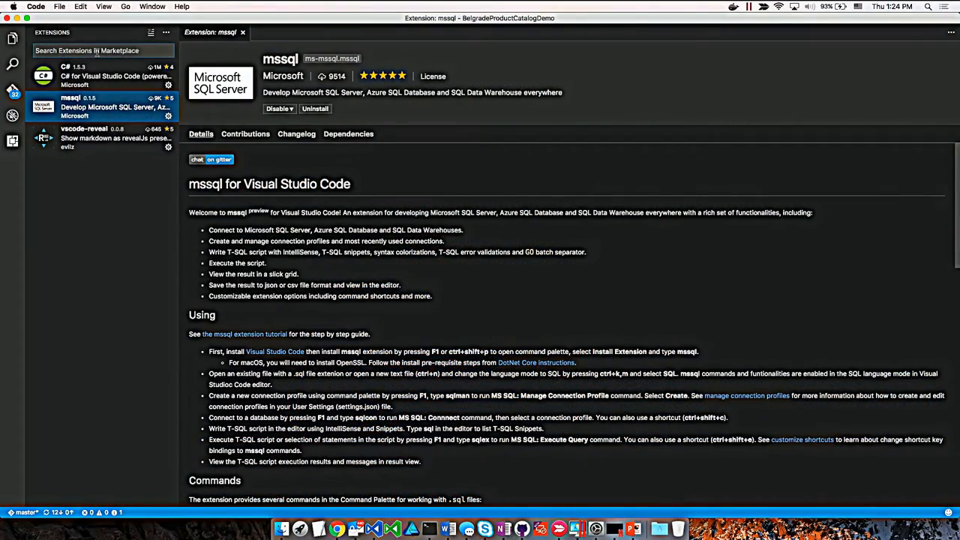
Step: Search extensions for 'mssql', then return to the project's Explorer file tree
text(mssql)
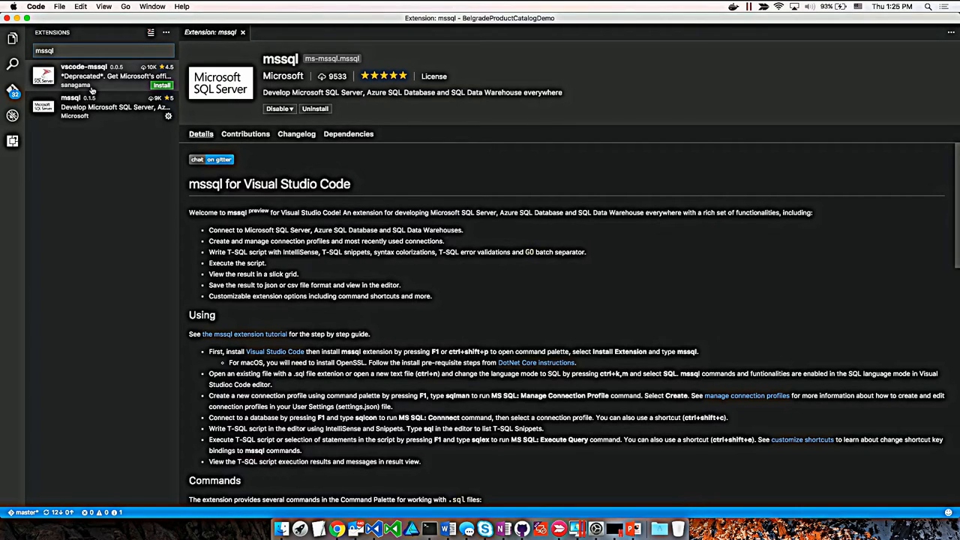
click(90, 107)
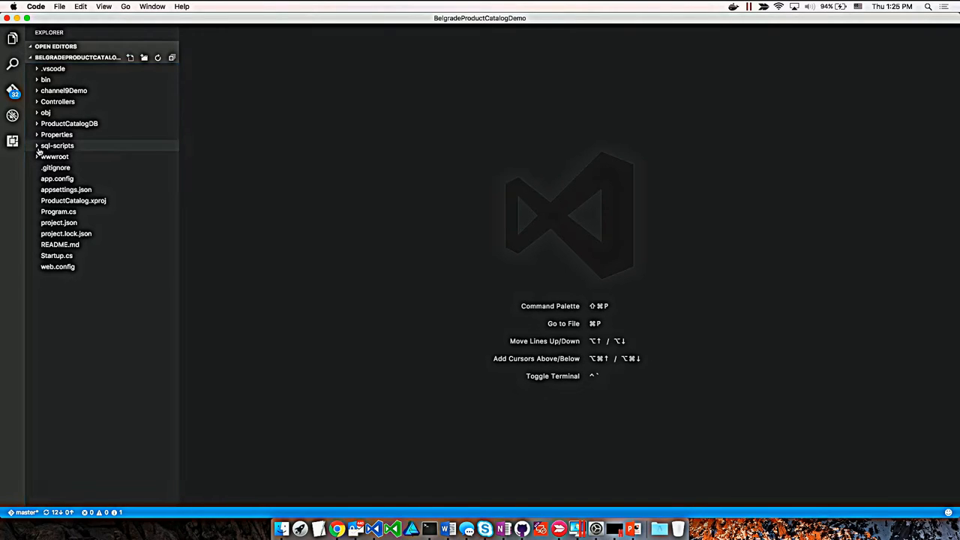
Step: Open '0 cleanup.sql' from sql-scripts, then switch to the SQL Server on Linux docs
click(57, 145)
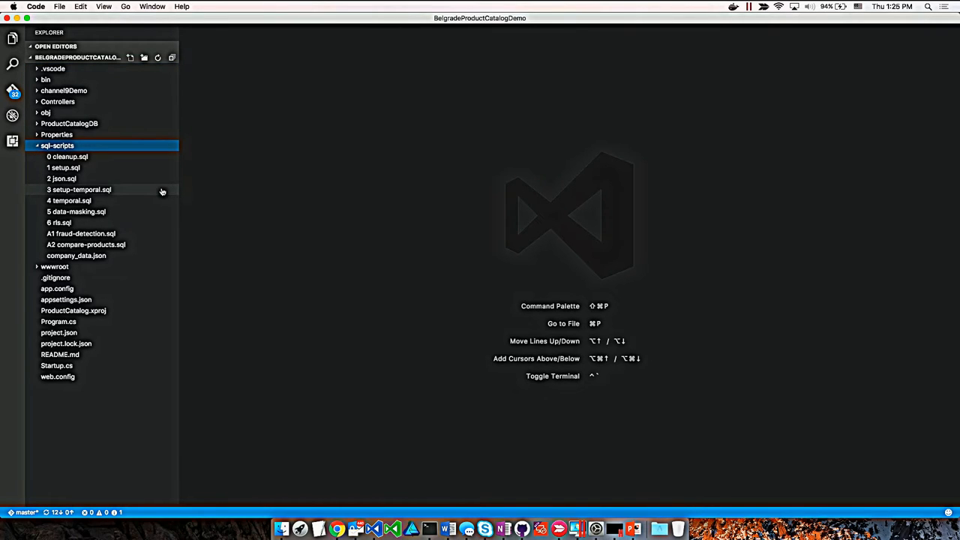
mouse_move(161, 191)
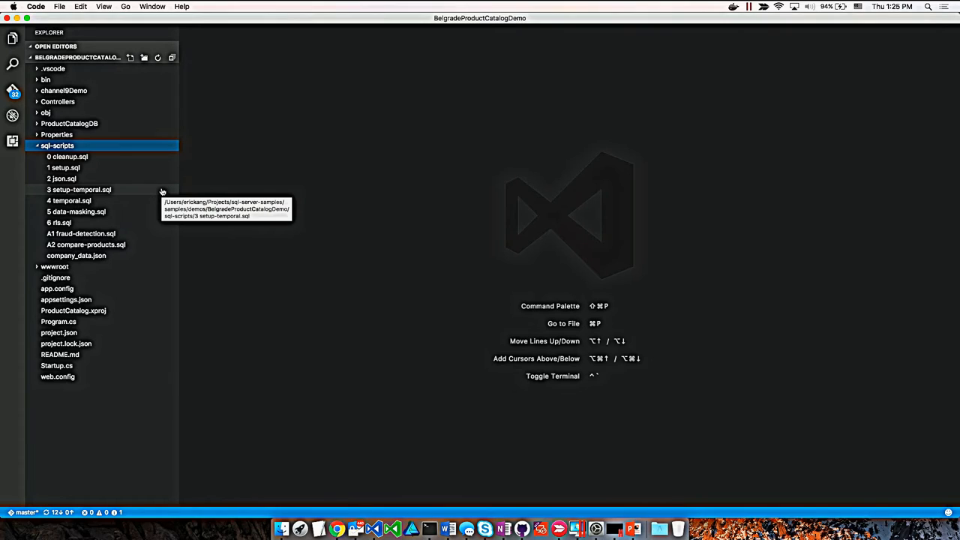
click(68, 167)
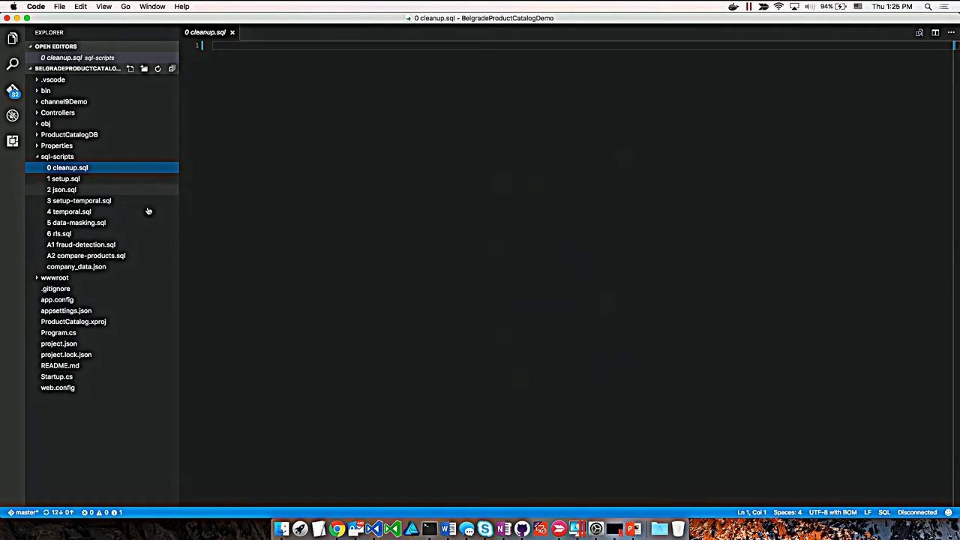
mouse_move(149, 255)
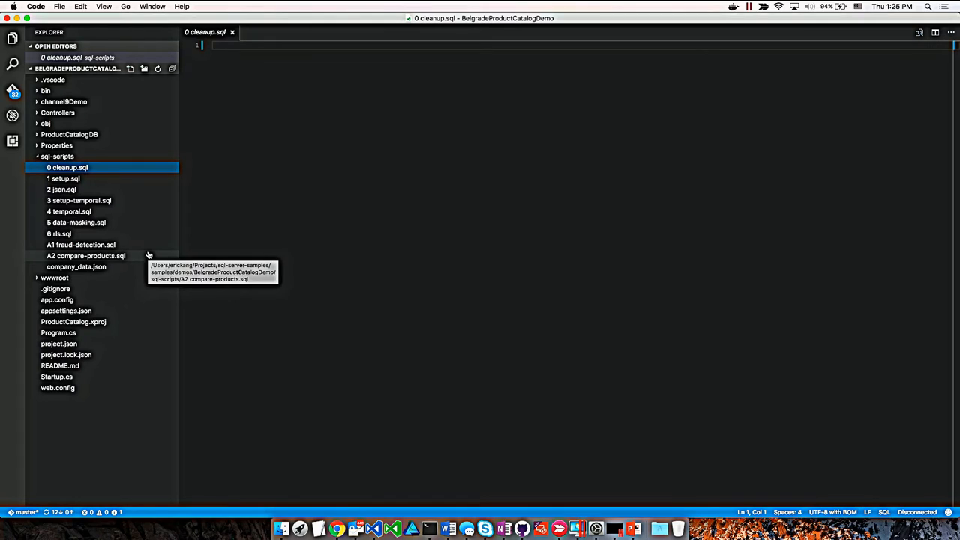
mouse_move(149, 255)
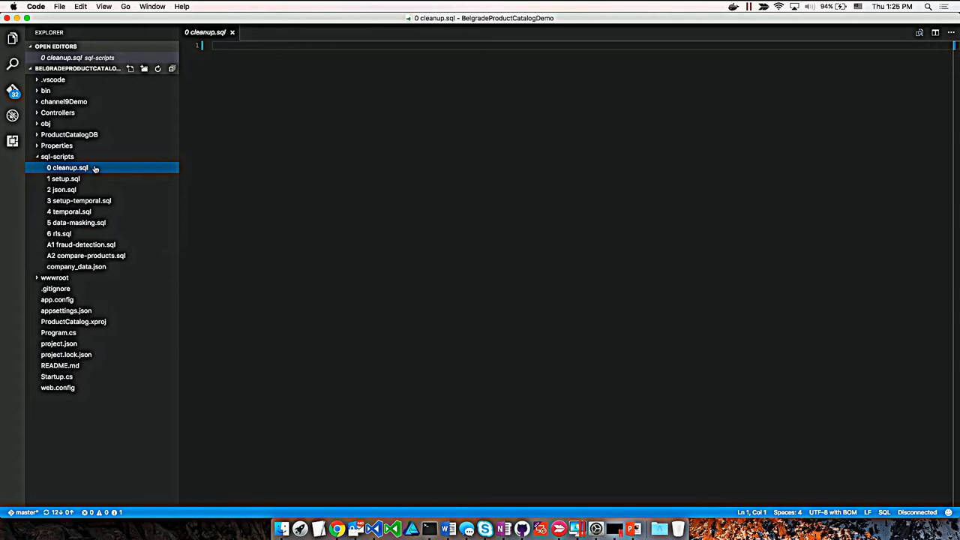
mouse_move(69, 211)
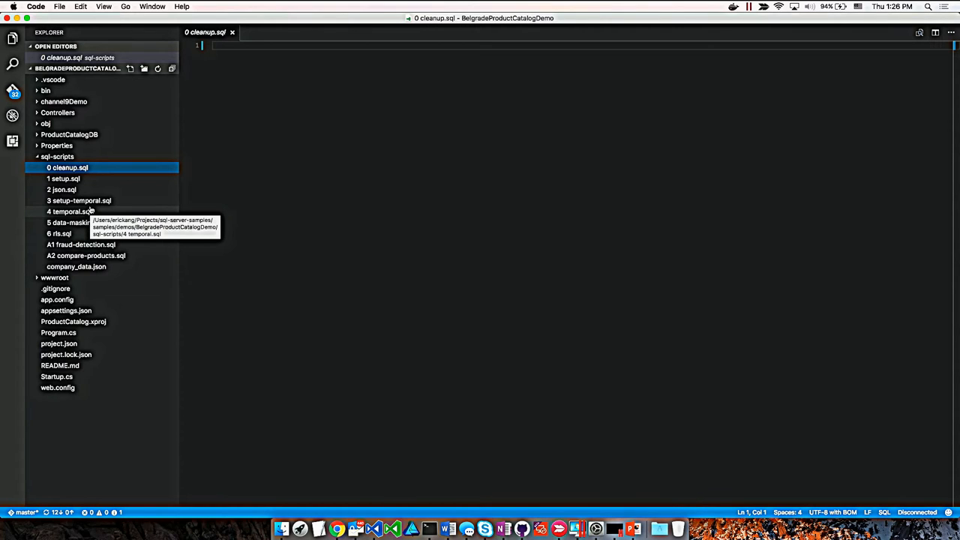
mouse_move(274, 191)
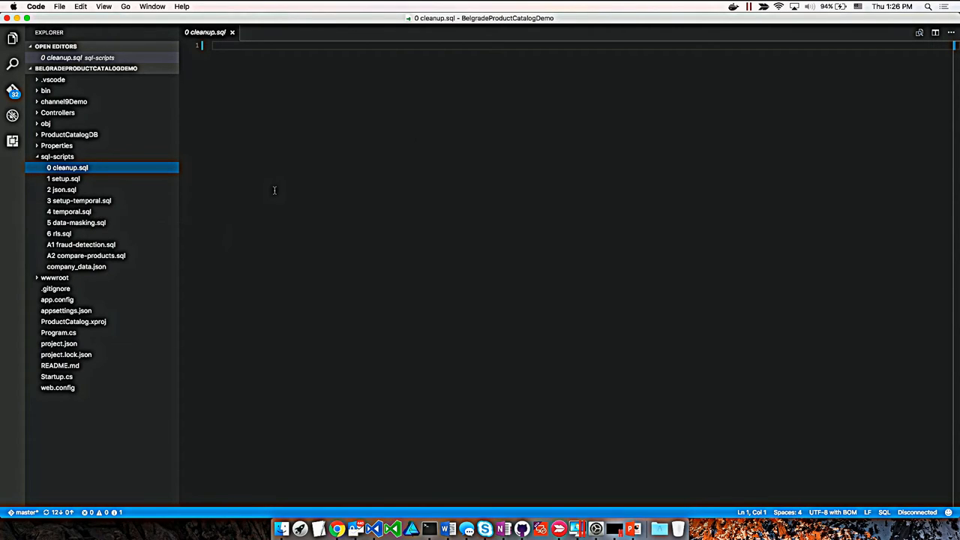
mouse_move(615, 88)
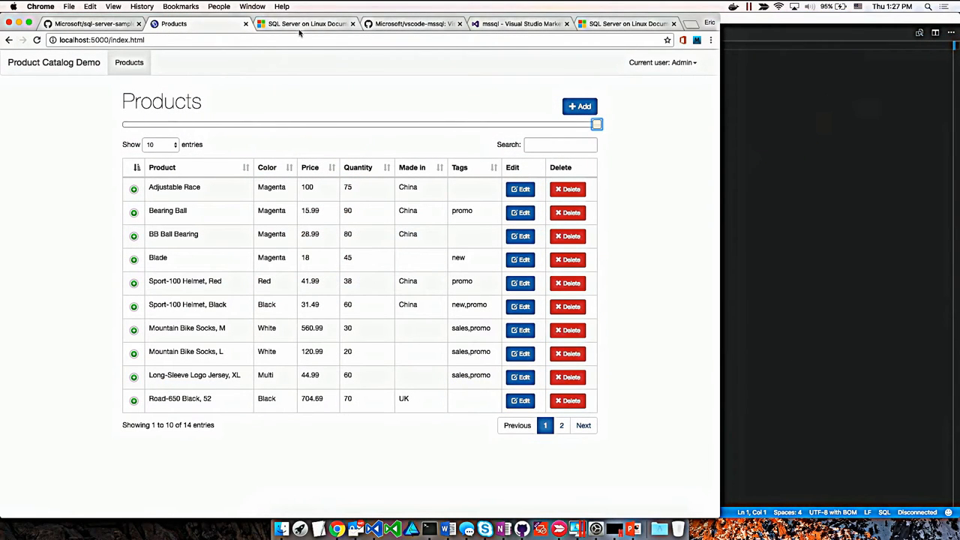
click(314, 23)
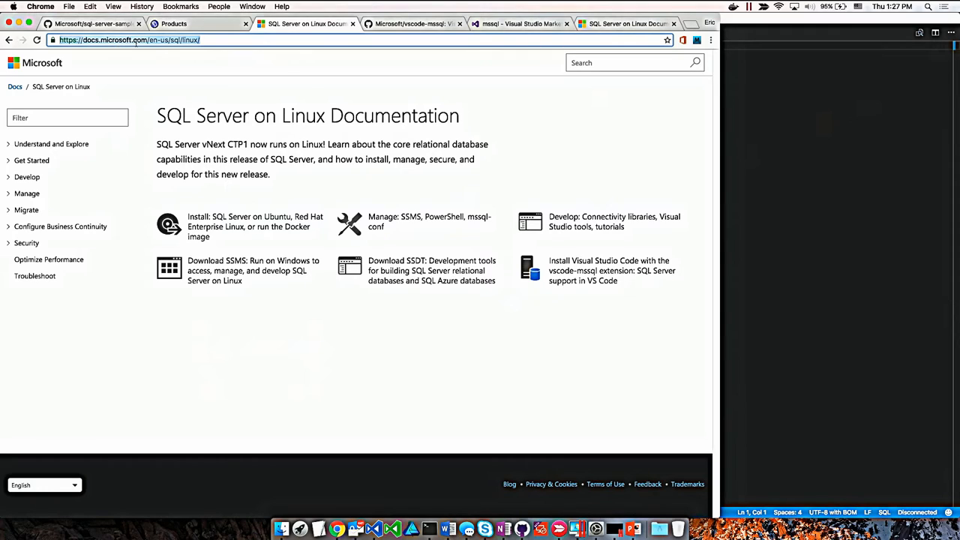
mouse_move(192, 50)
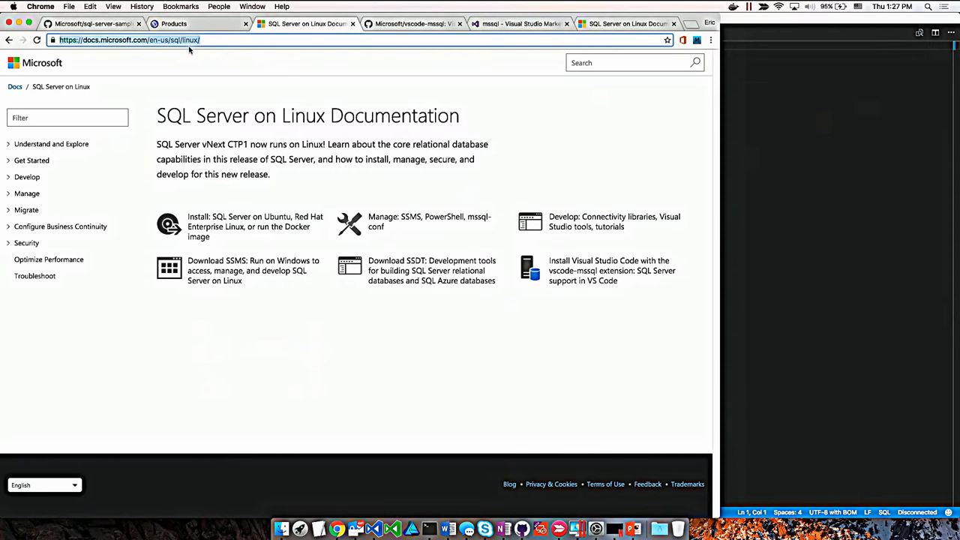
mouse_move(216, 55)
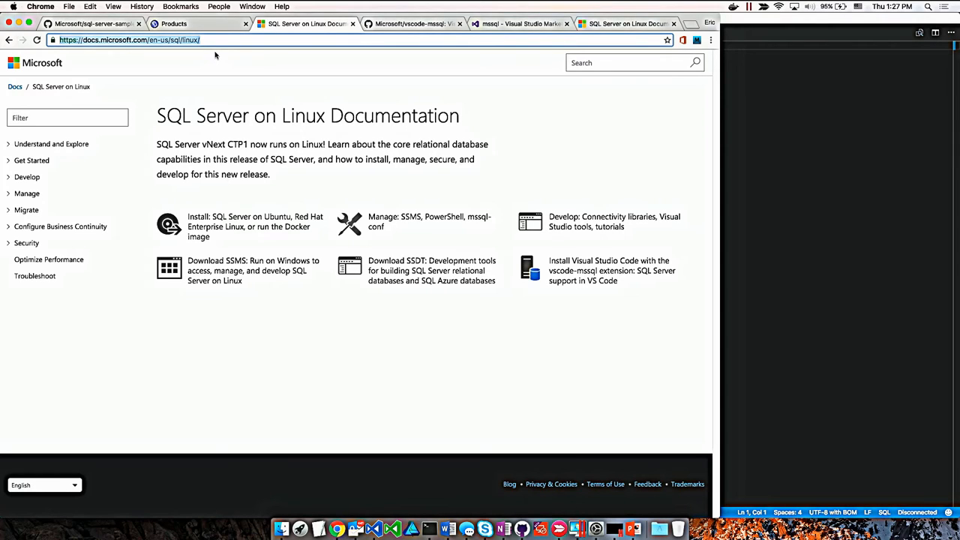
mouse_move(243, 277)
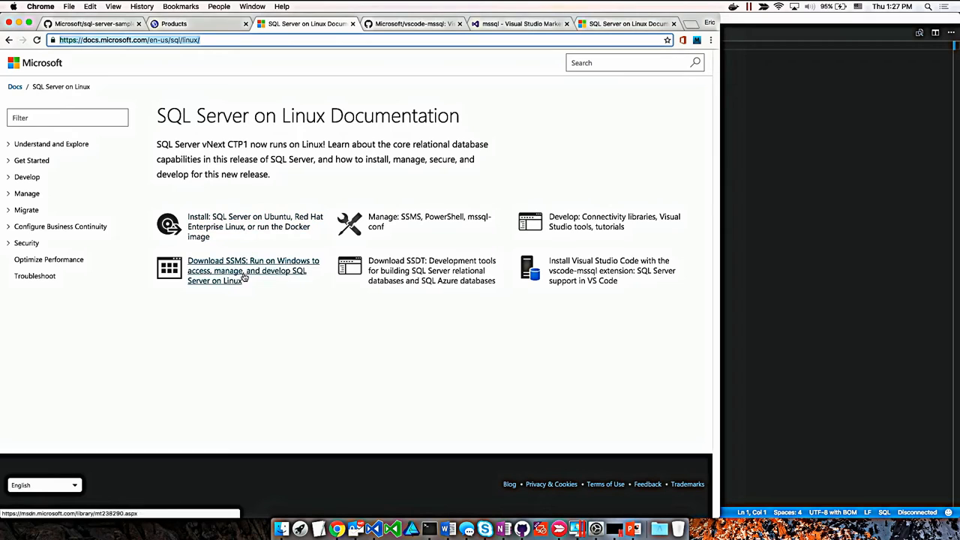
mouse_move(225, 237)
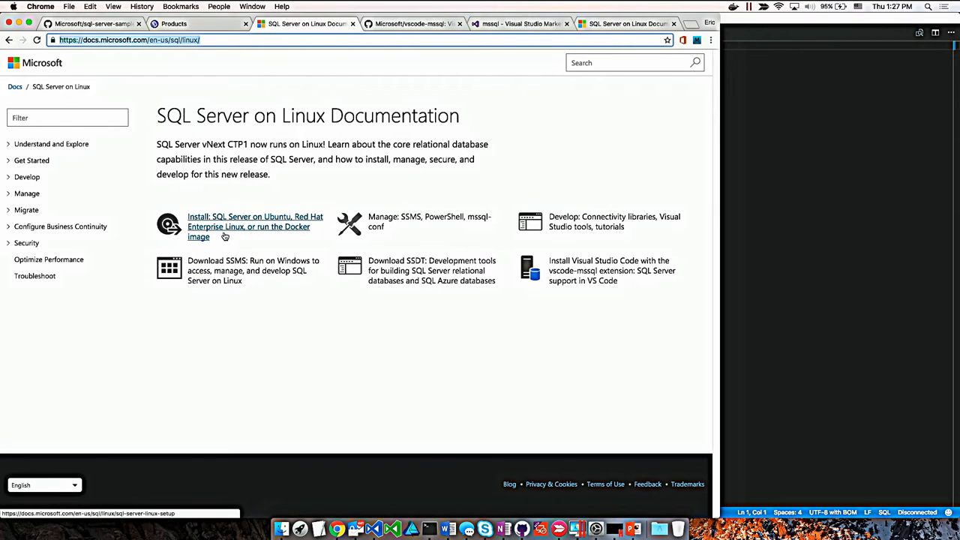
Step: Open the Install SQL Server on Linux article and expand Develop, Manage and Migrate
click(248, 221)
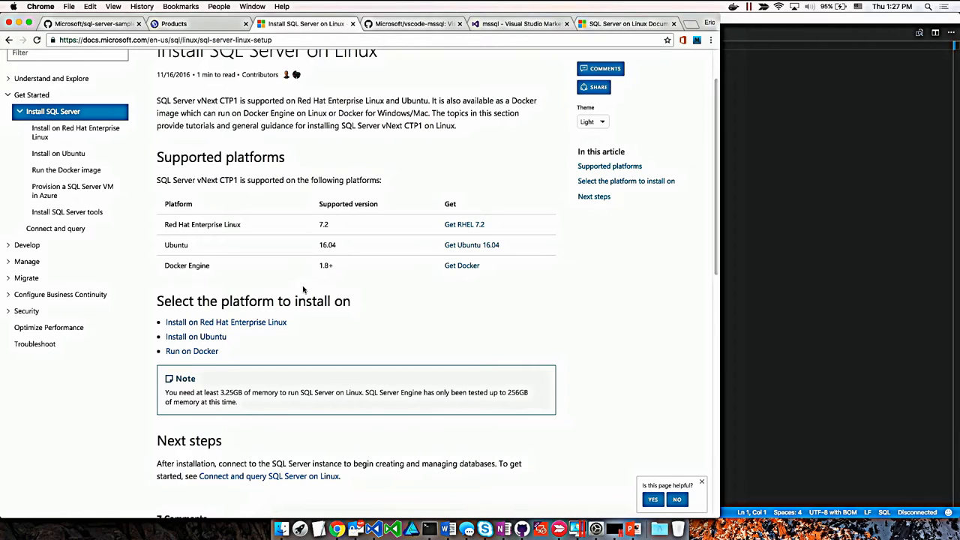
mouse_move(214, 243)
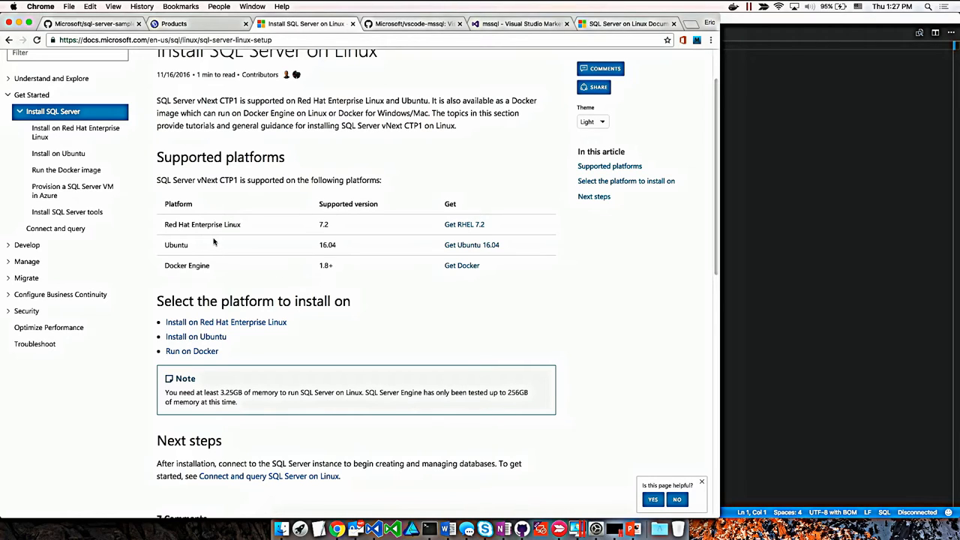
mouse_move(27, 261)
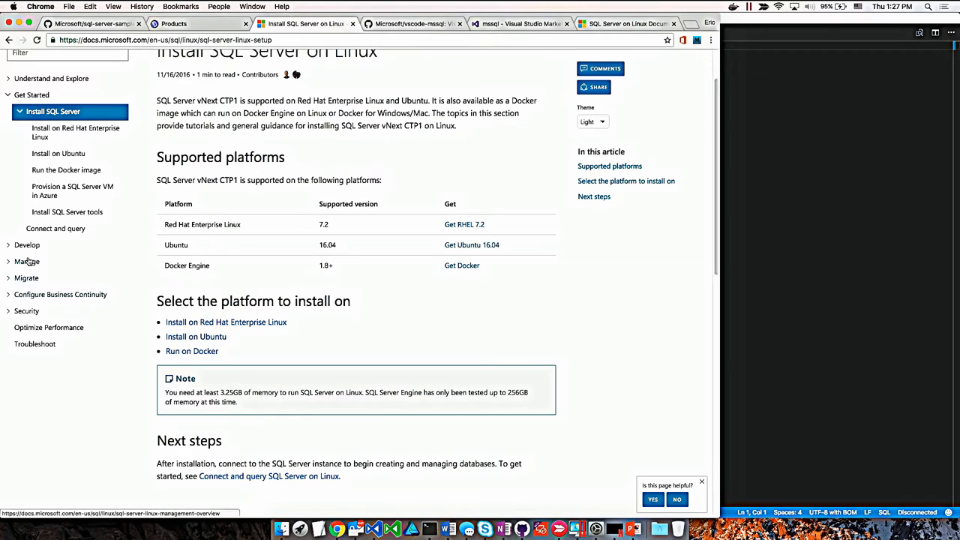
click(27, 244)
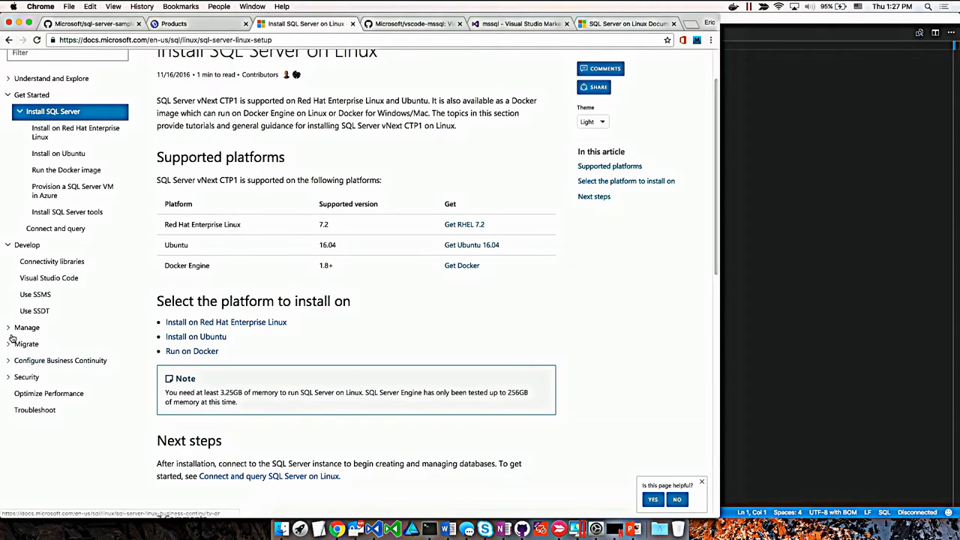
click(25, 327)
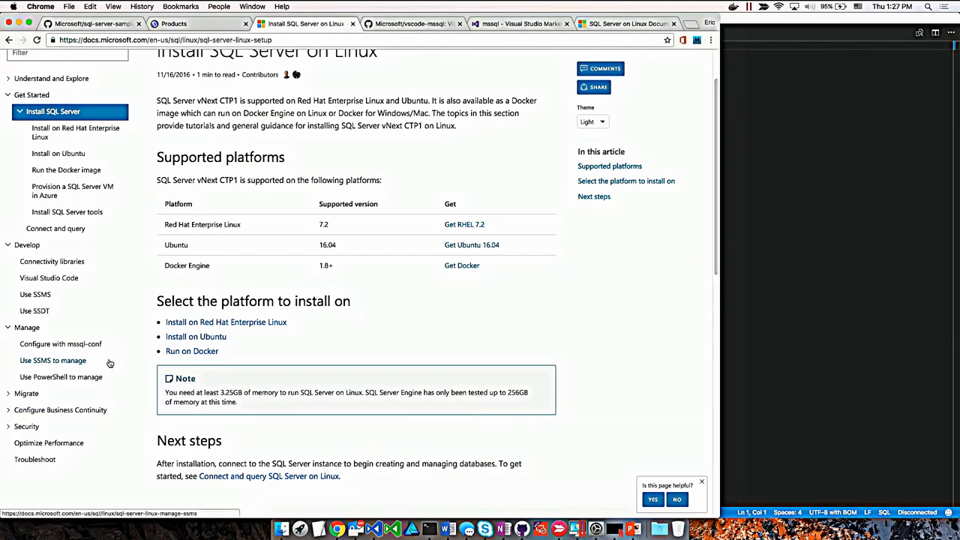
click(27, 393)
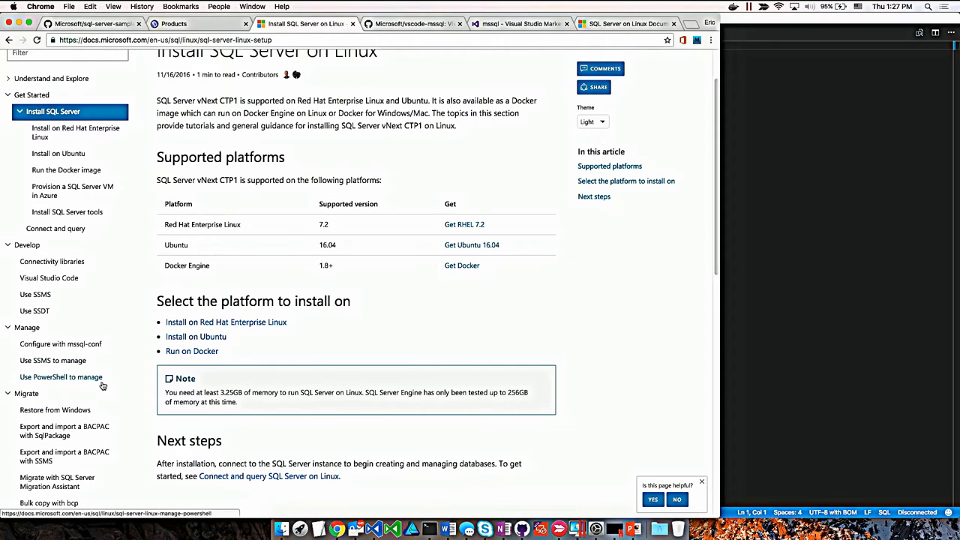
mouse_move(133, 390)
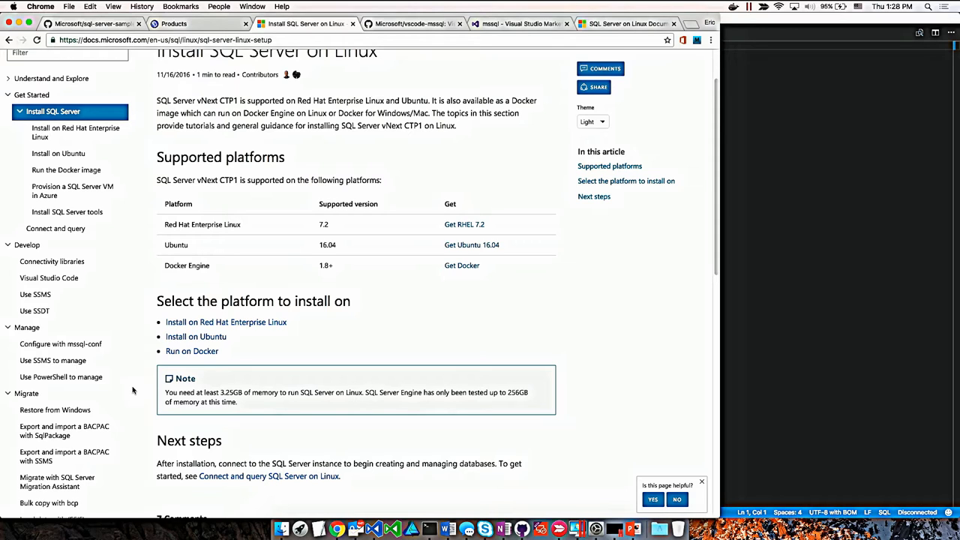
mouse_move(144, 398)
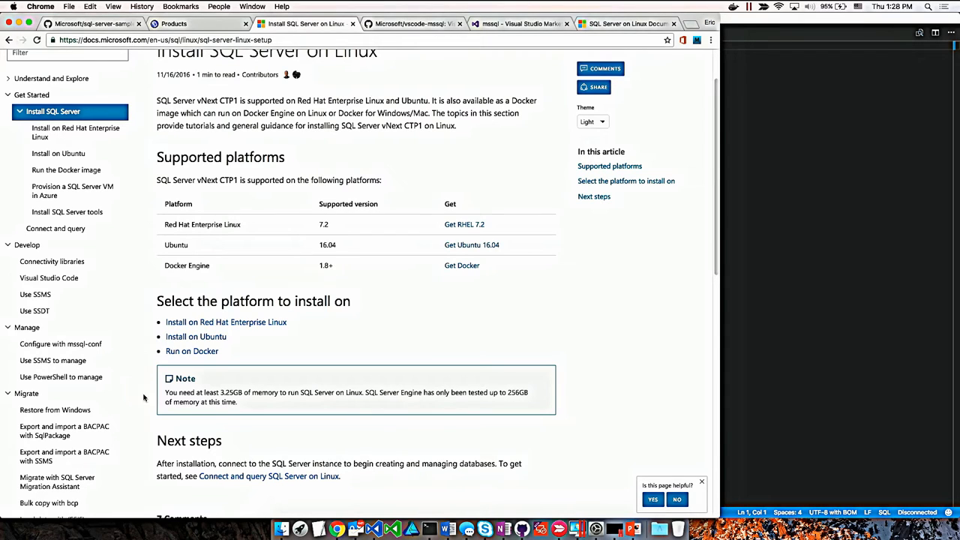
mouse_move(198, 352)
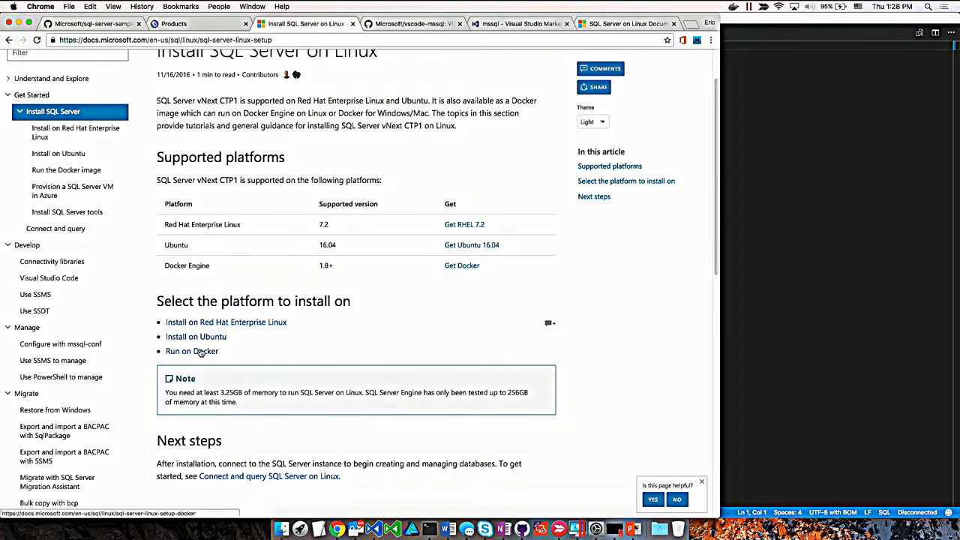
Step: Open the Run on Docker guide, select 'sudo' in the pull command, and open Docker's menu
click(191, 351)
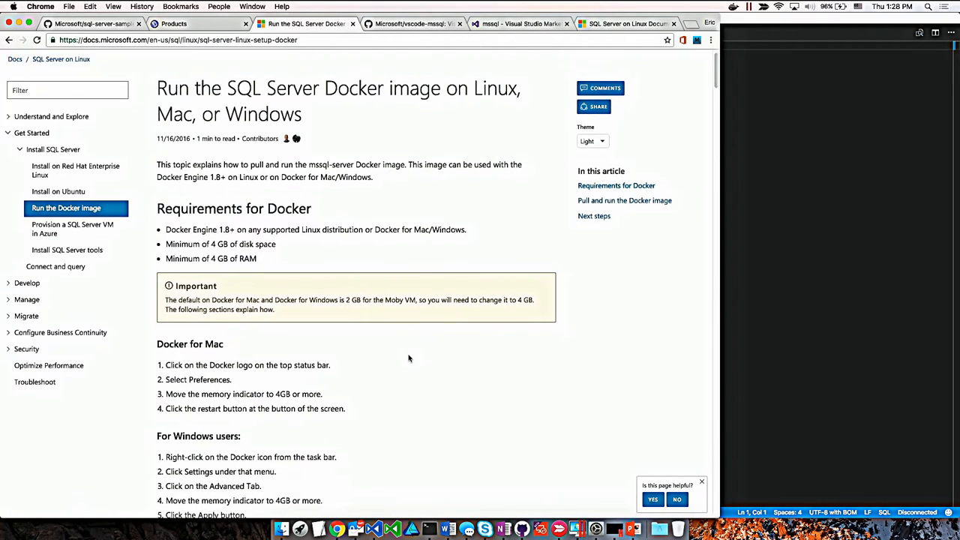
scroll(down, 3)
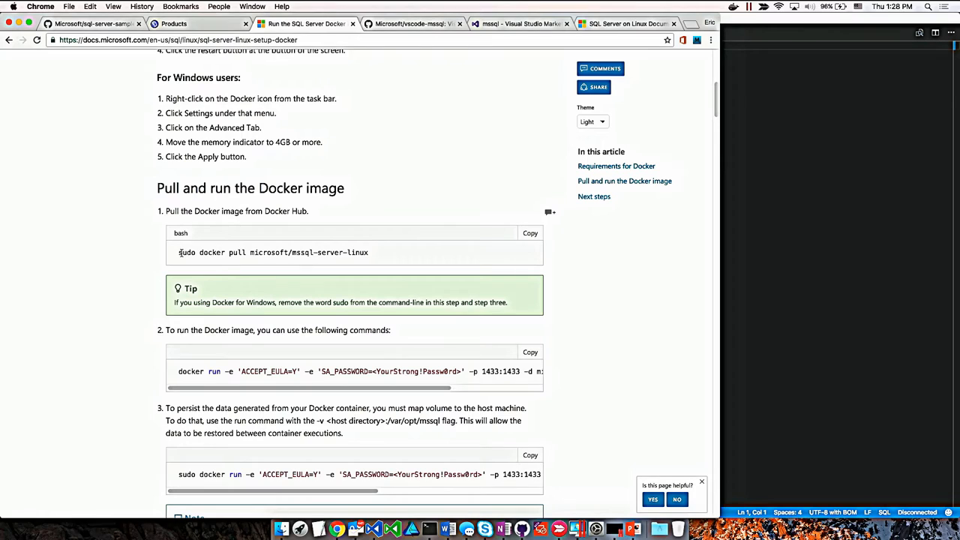
double_click(272, 252)
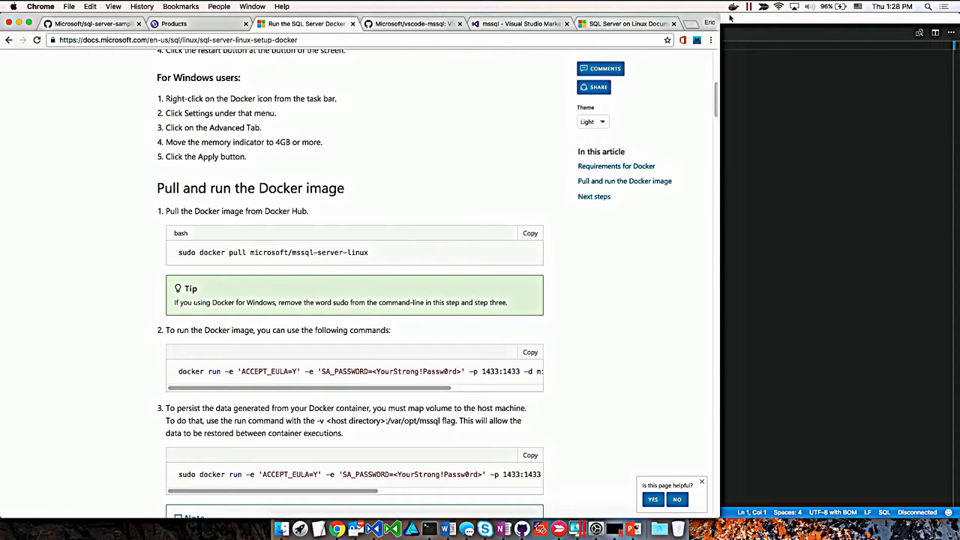
click(735, 9)
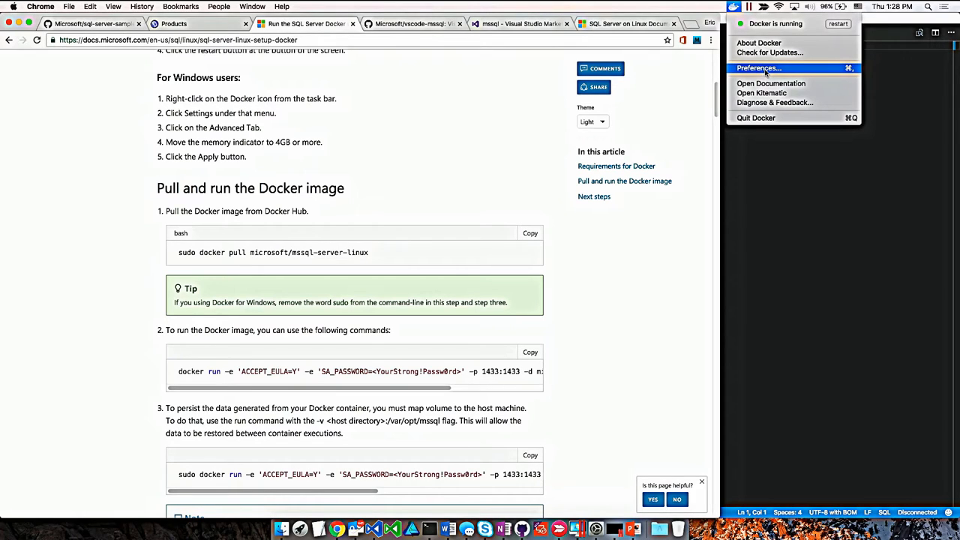
Step: Open Docker's Preferences to confirm 4 CPUs and 4.0 GB of memory
click(759, 69)
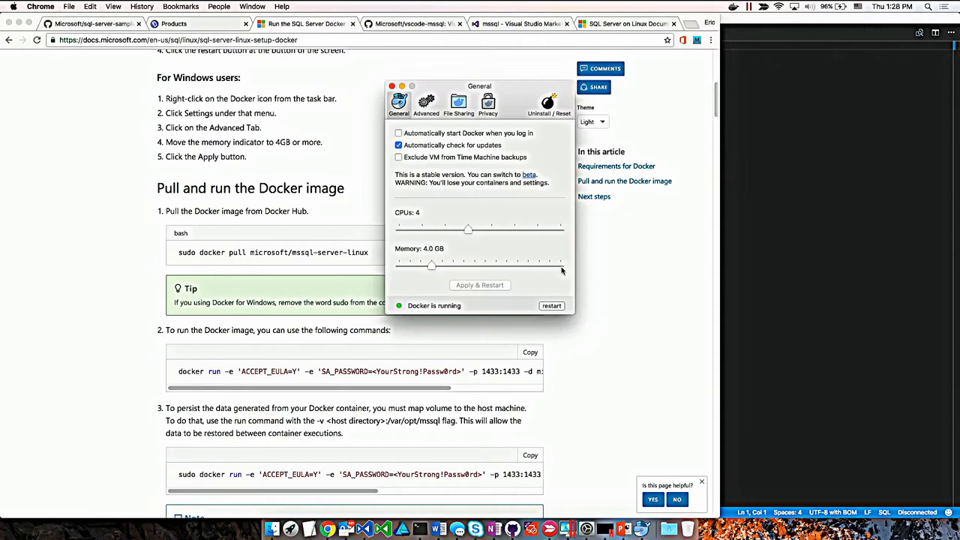
mouse_move(430, 259)
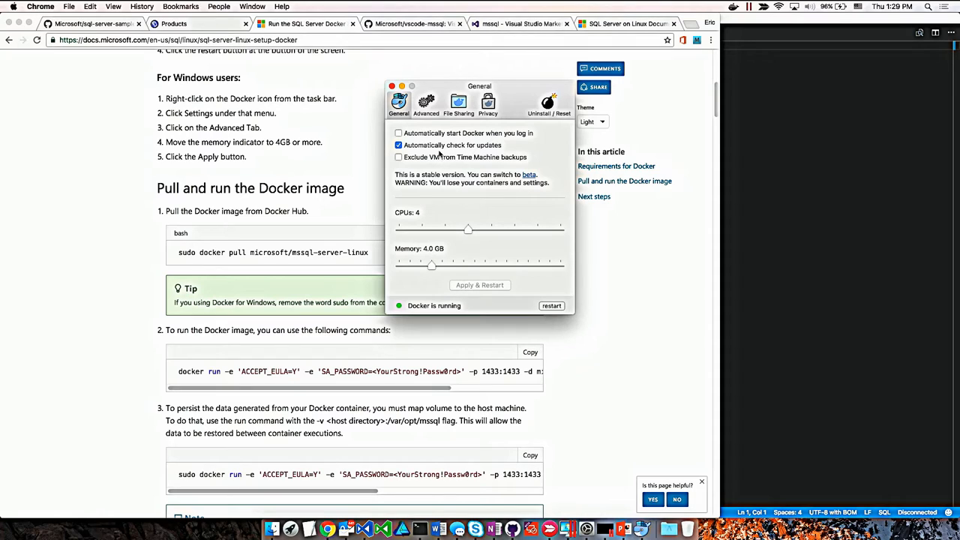
mouse_move(578, 308)
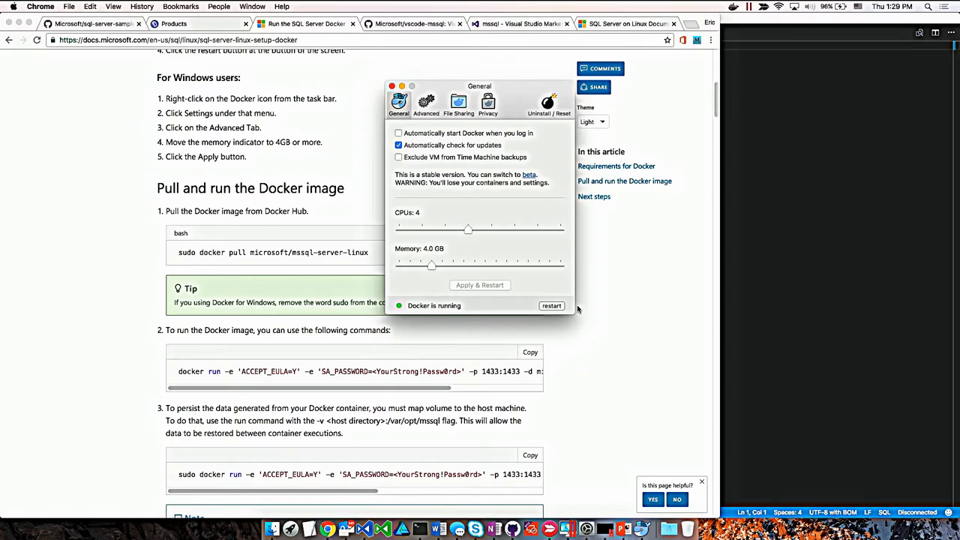
Step: Close the Docker Preferences window and scroll back through the setup page
click(383, 86)
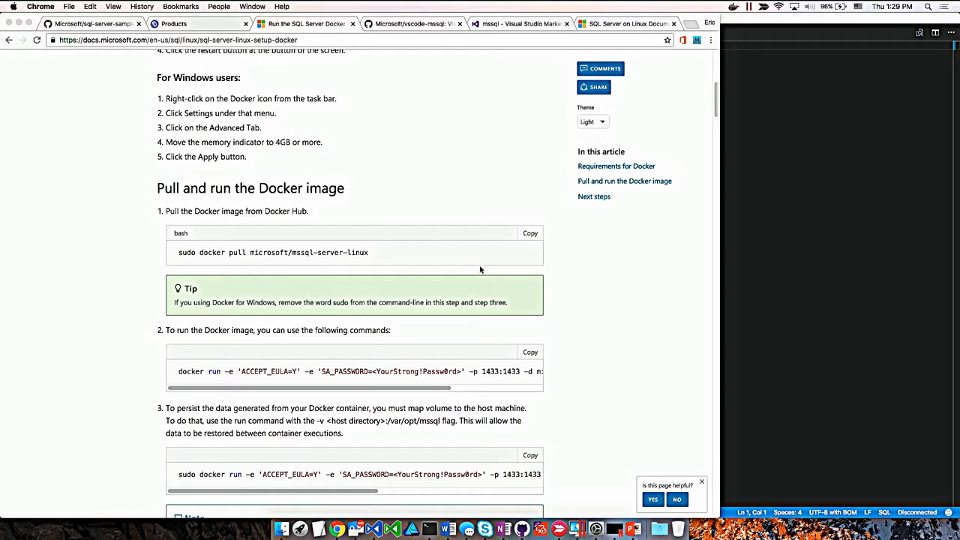
mouse_move(413, 488)
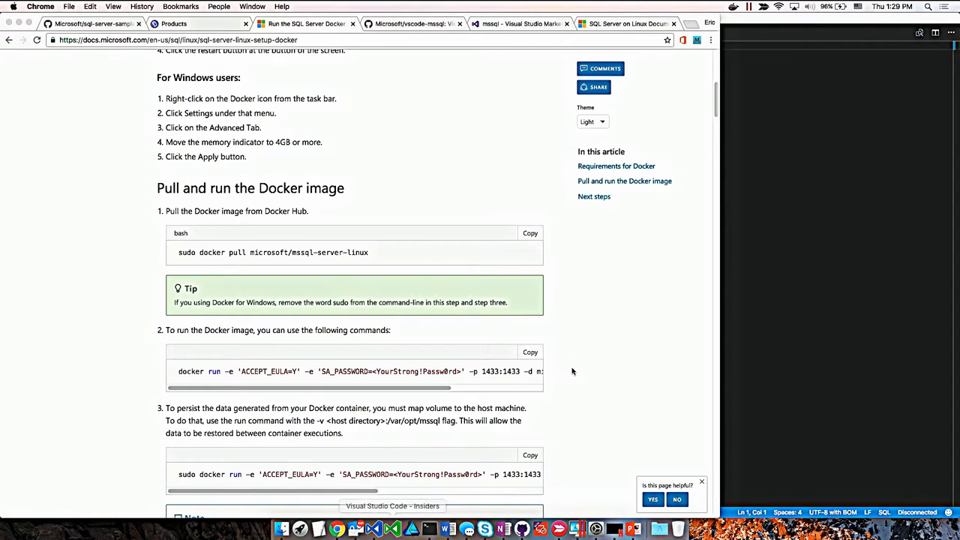
scroll(down, 3)
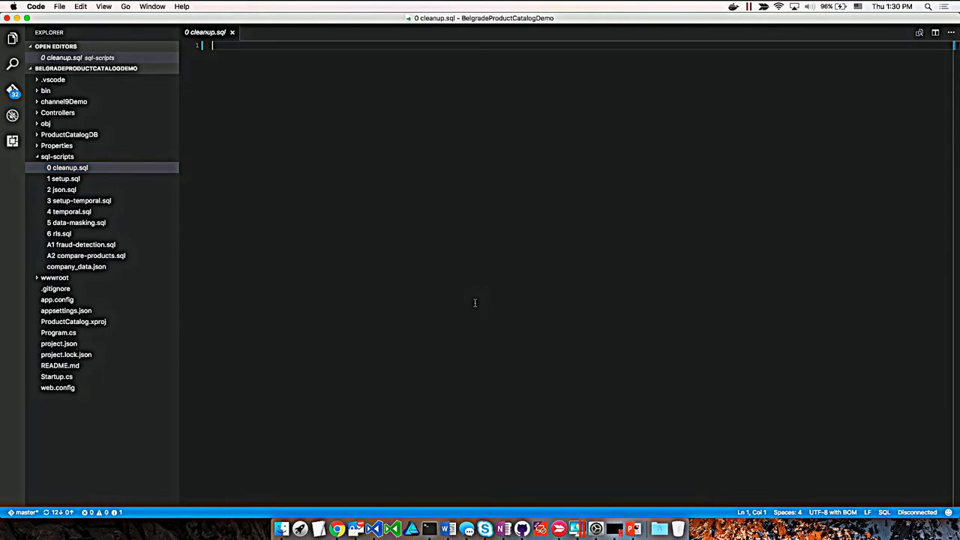
Step: Insert the sqlDropDatabase snippet into cleanup.sql with database name ProductCatalog
text(s)
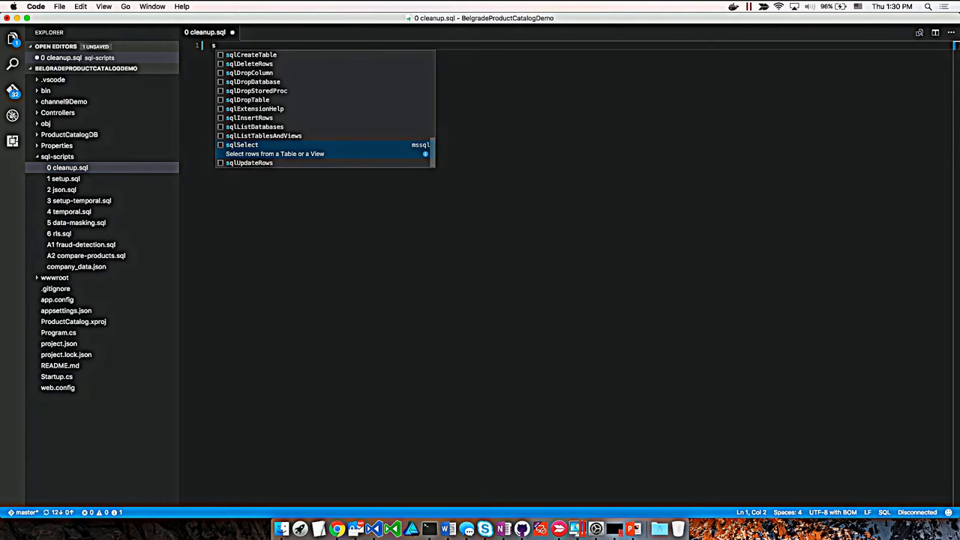
mouse_move(237, 201)
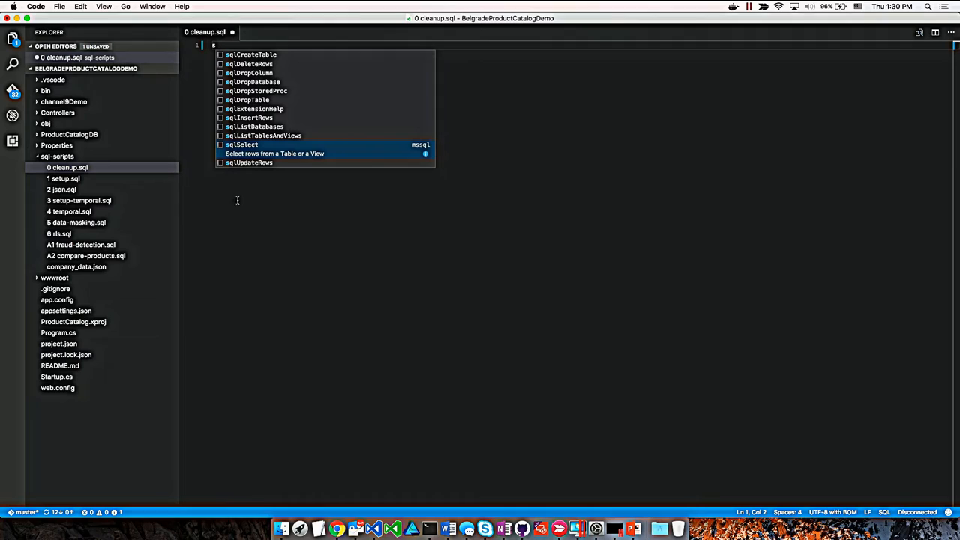
mouse_move(250, 208)
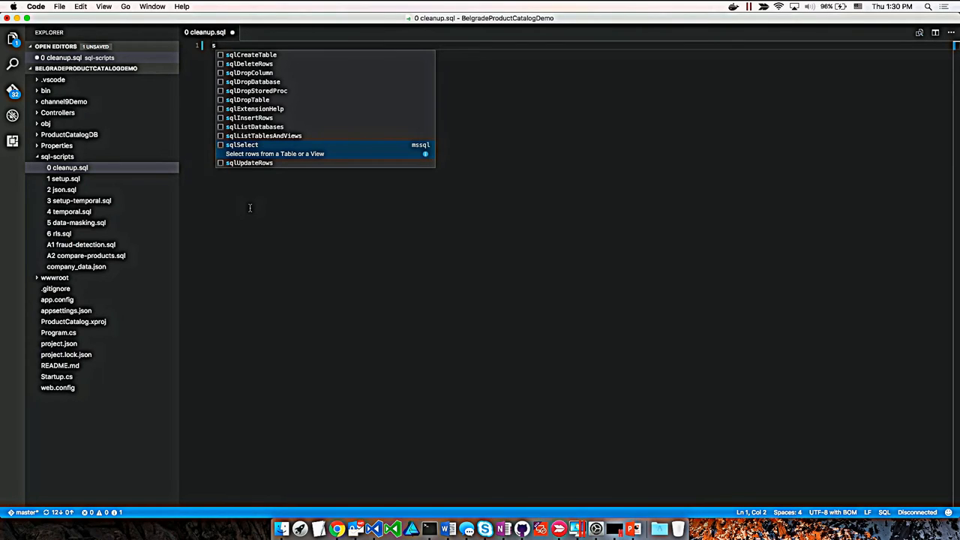
text(ql)
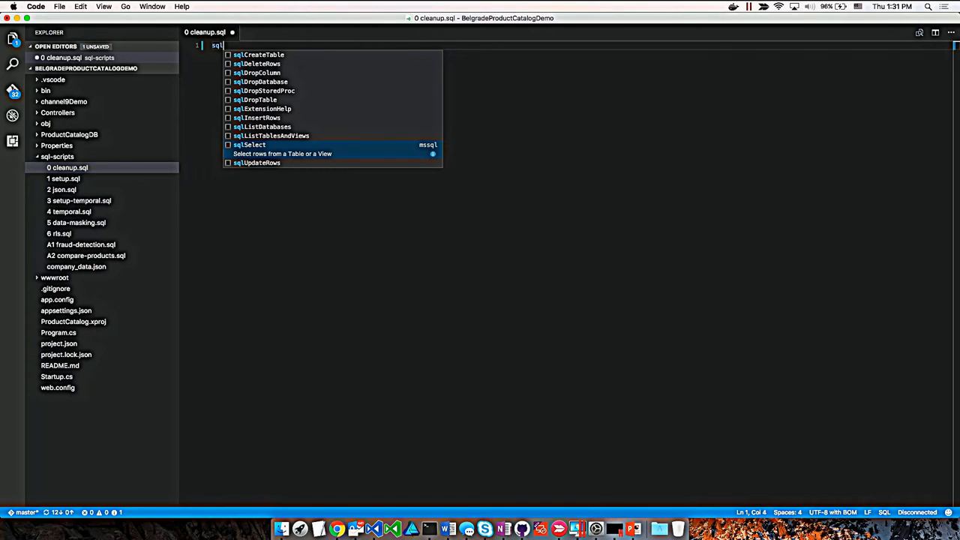
text(drop)
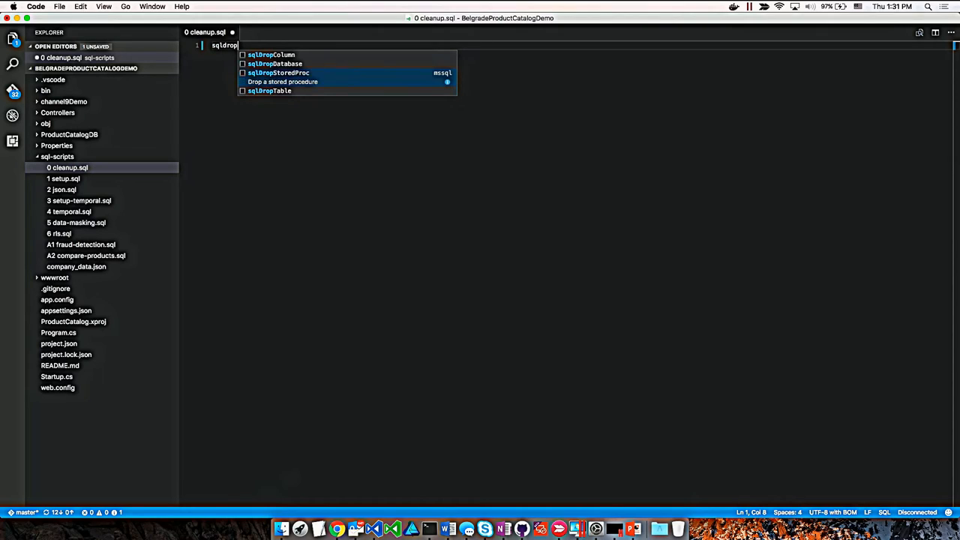
click(273, 63)
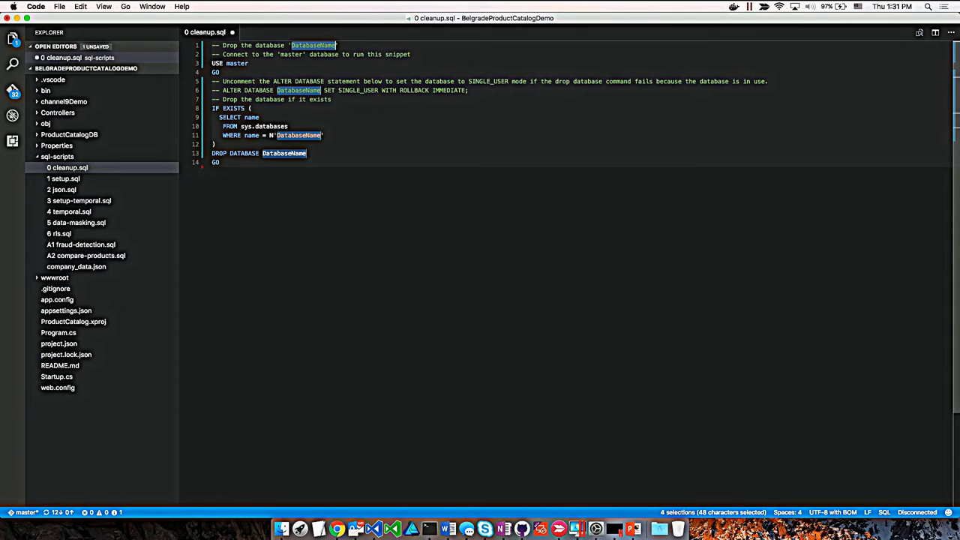
text(Produ)
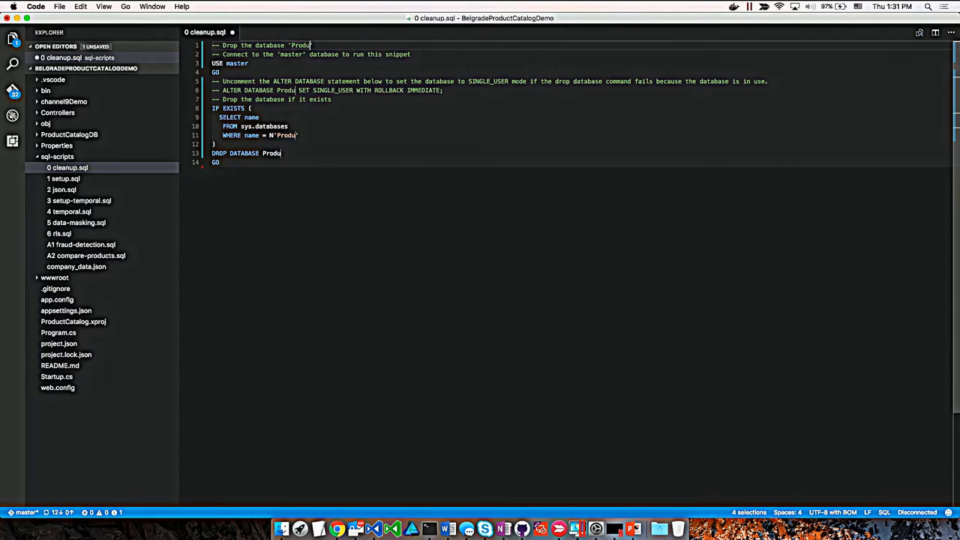
text(ctCatalog)
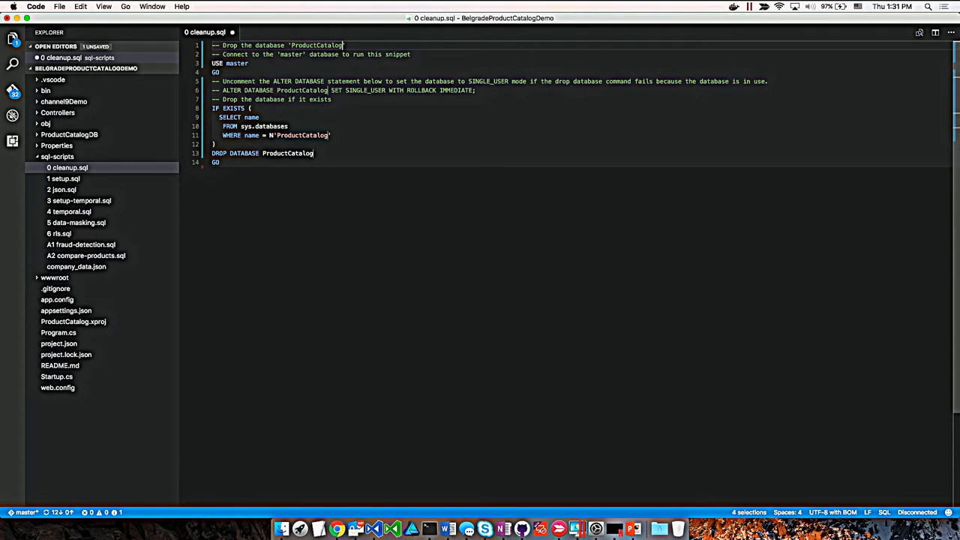
mouse_move(269, 352)
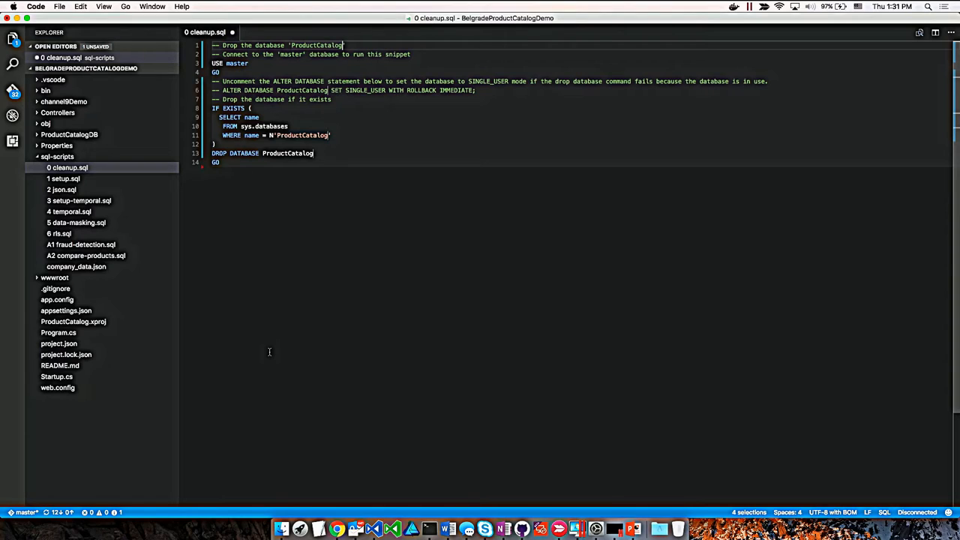
mouse_move(289, 311)
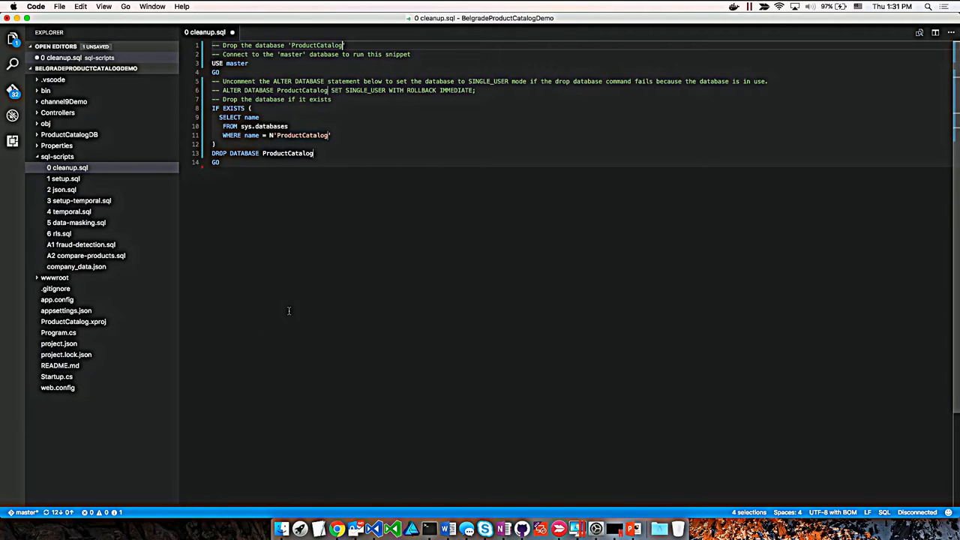